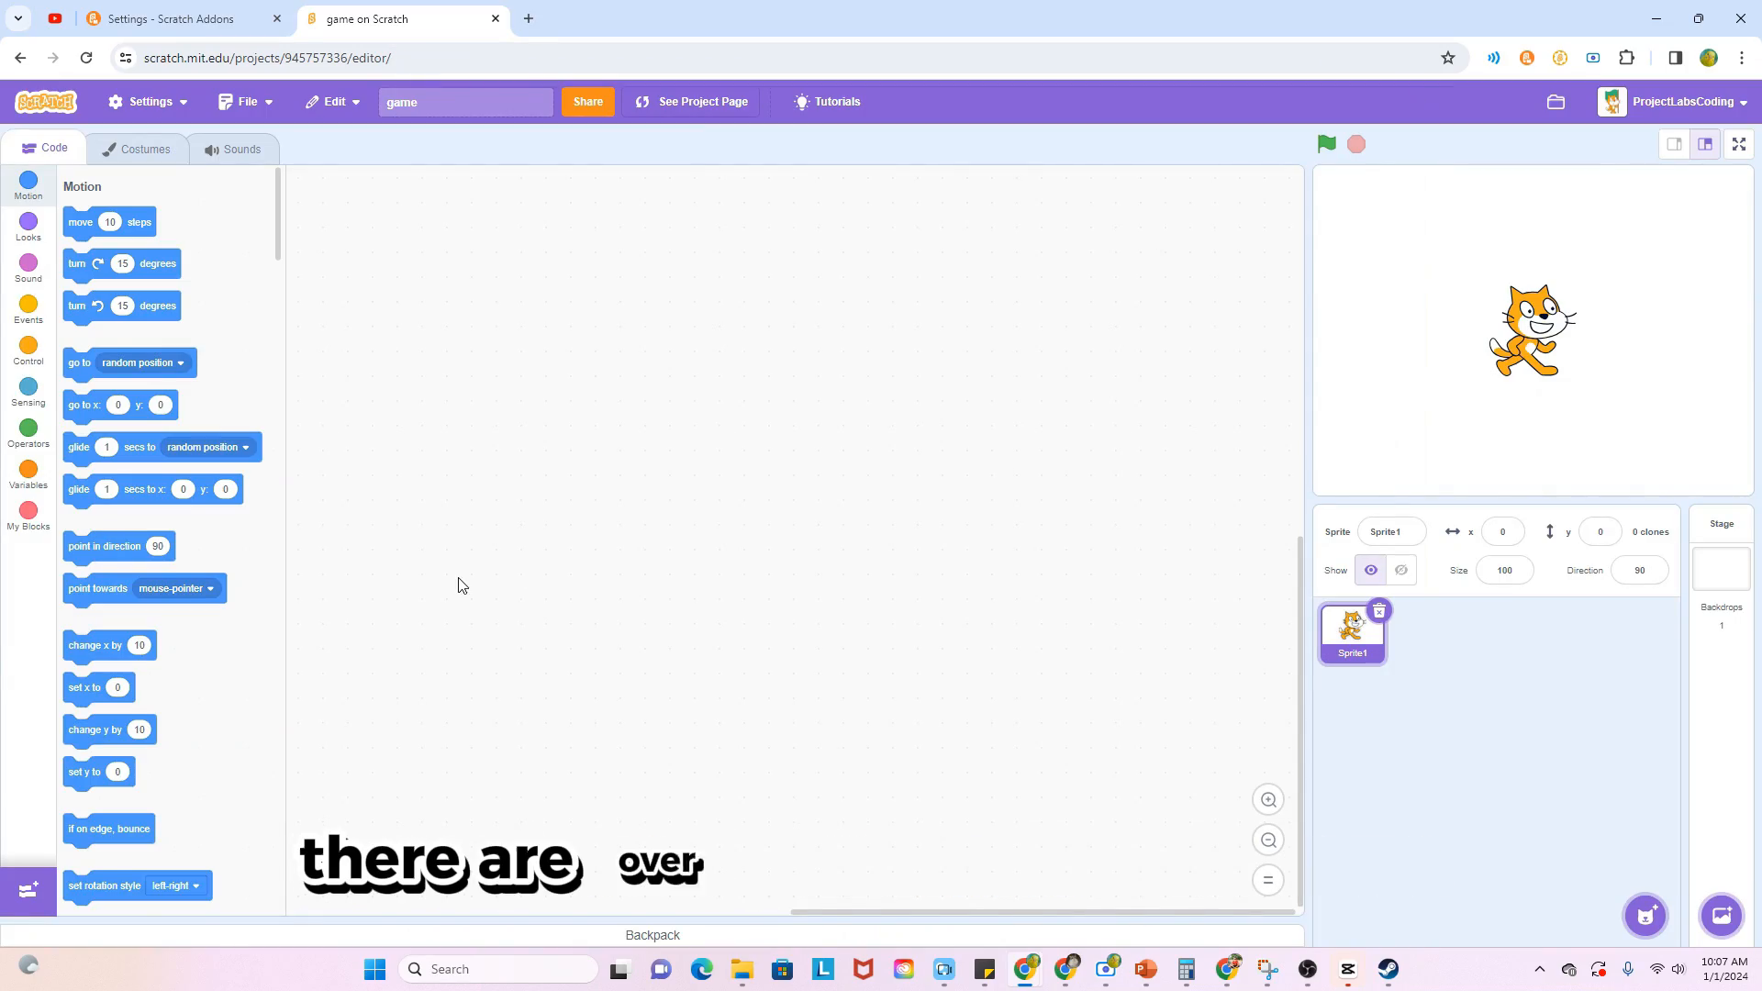
Enable a Scratch Addons editor feature, then return to the game project editor
click(180, 19)
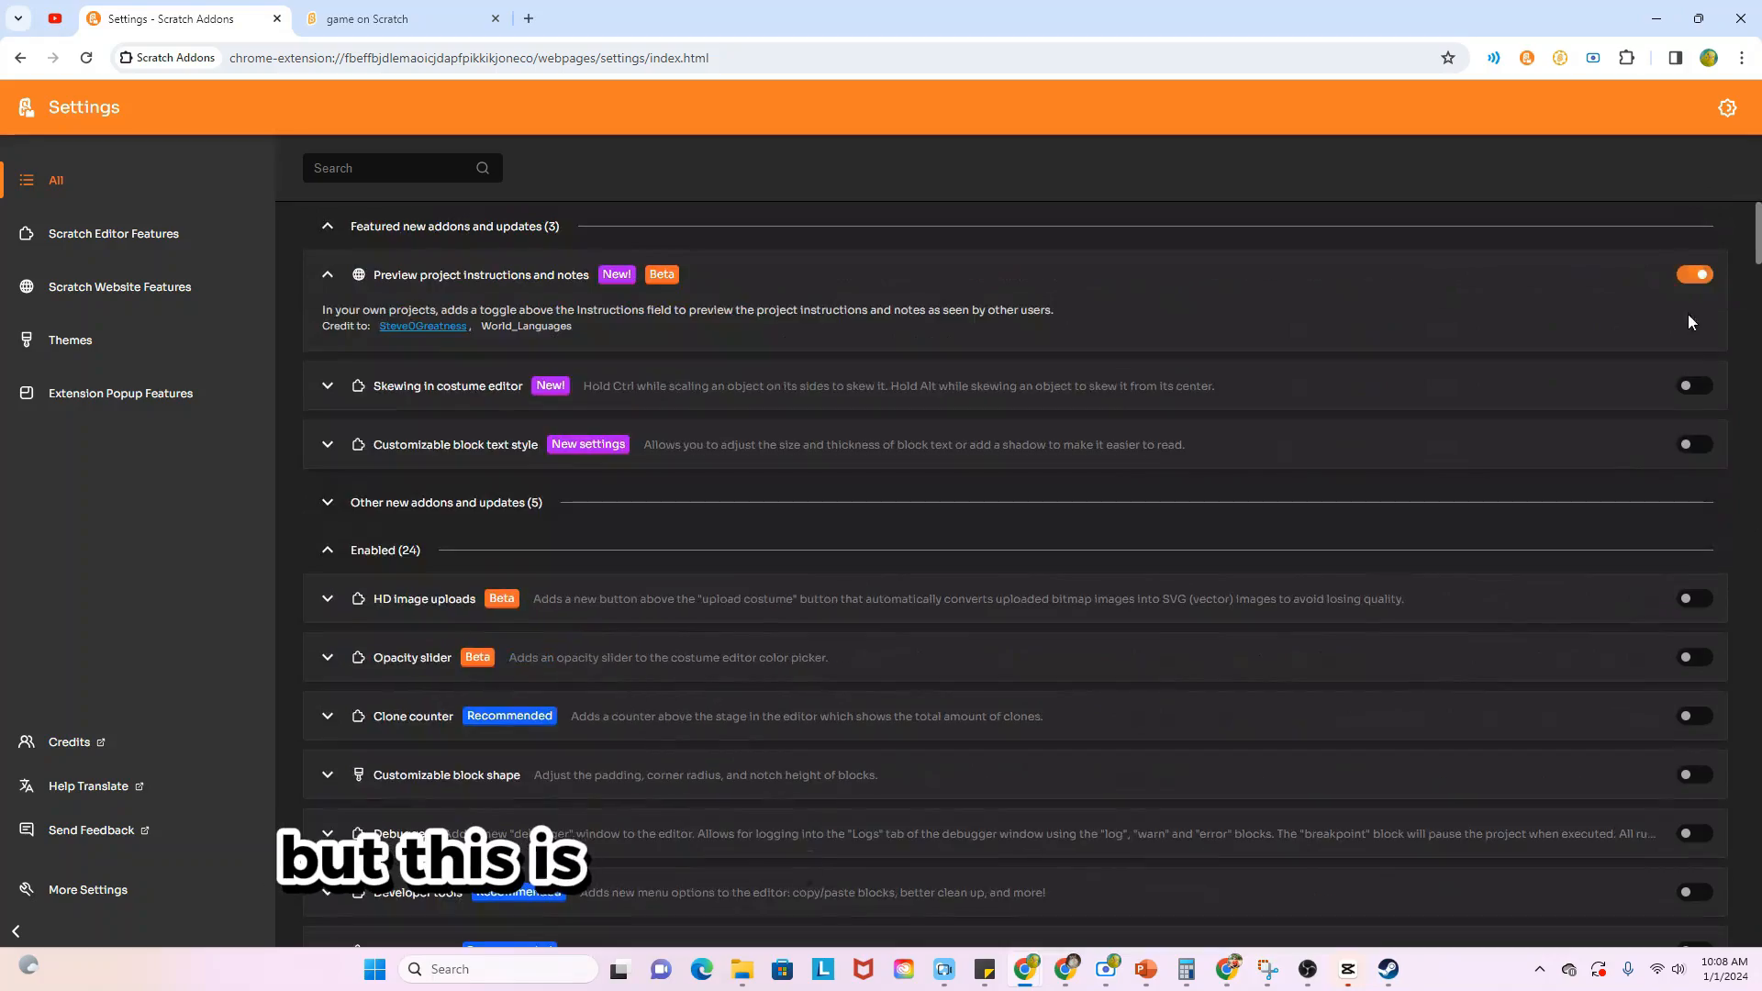
click(1693, 385)
text(block)
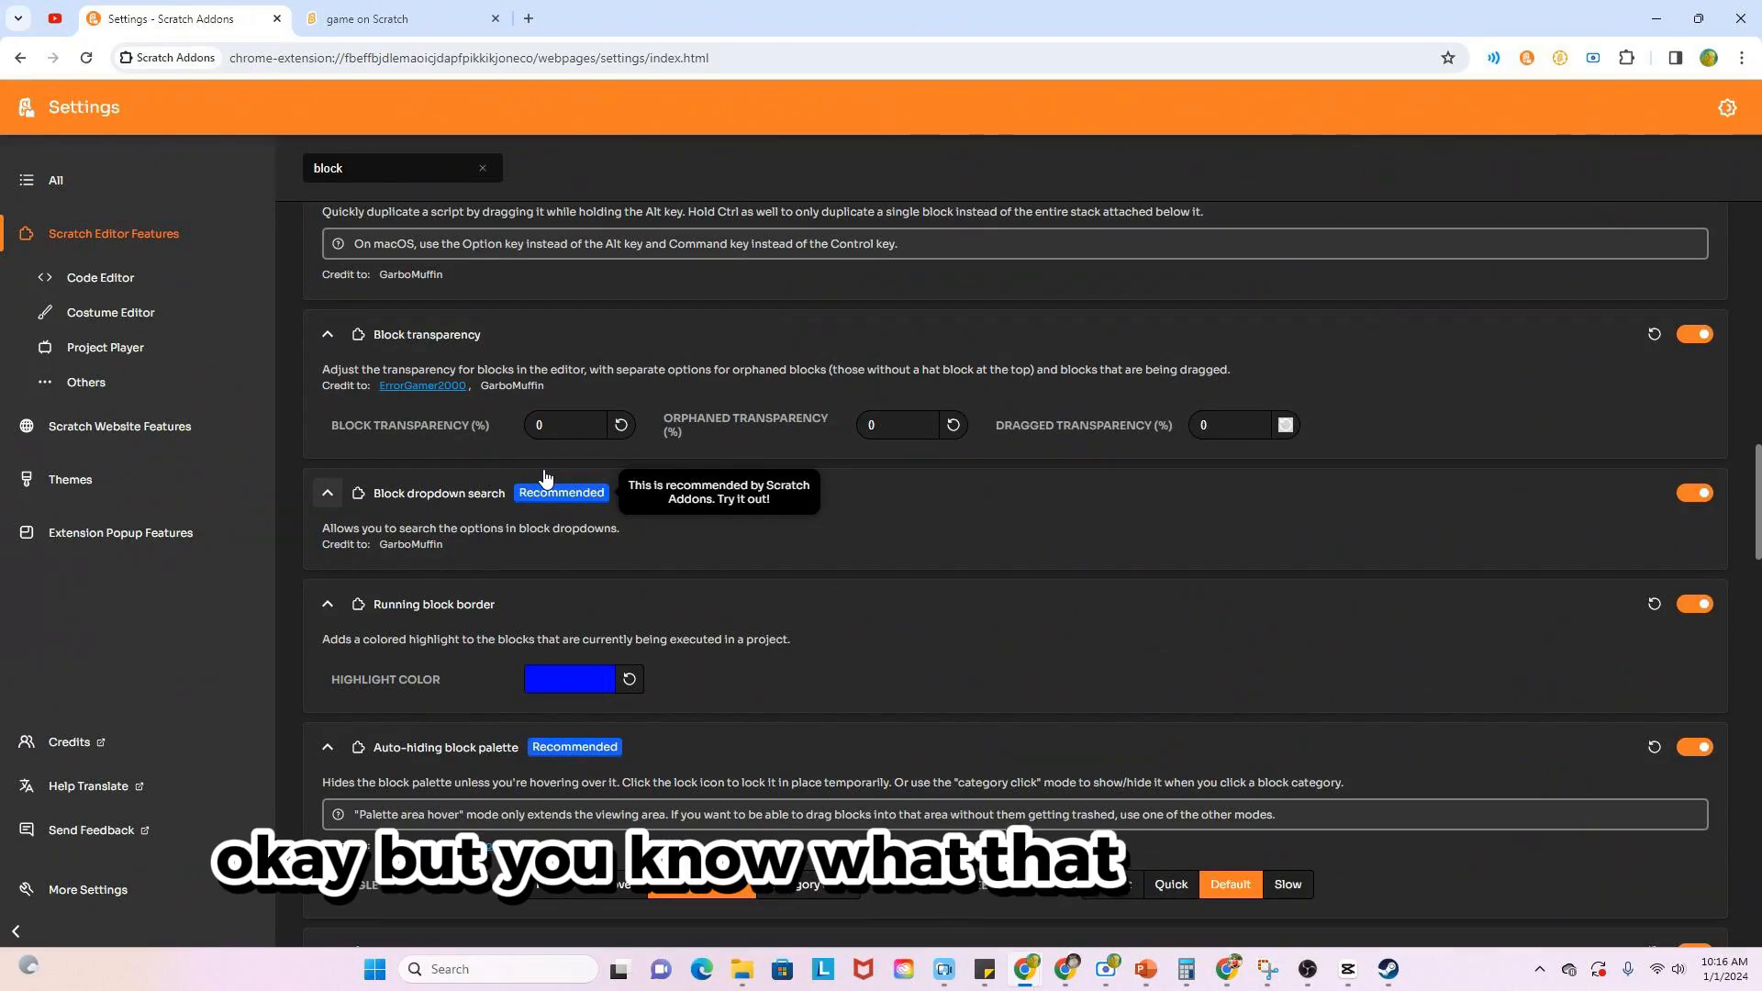
click(399, 18)
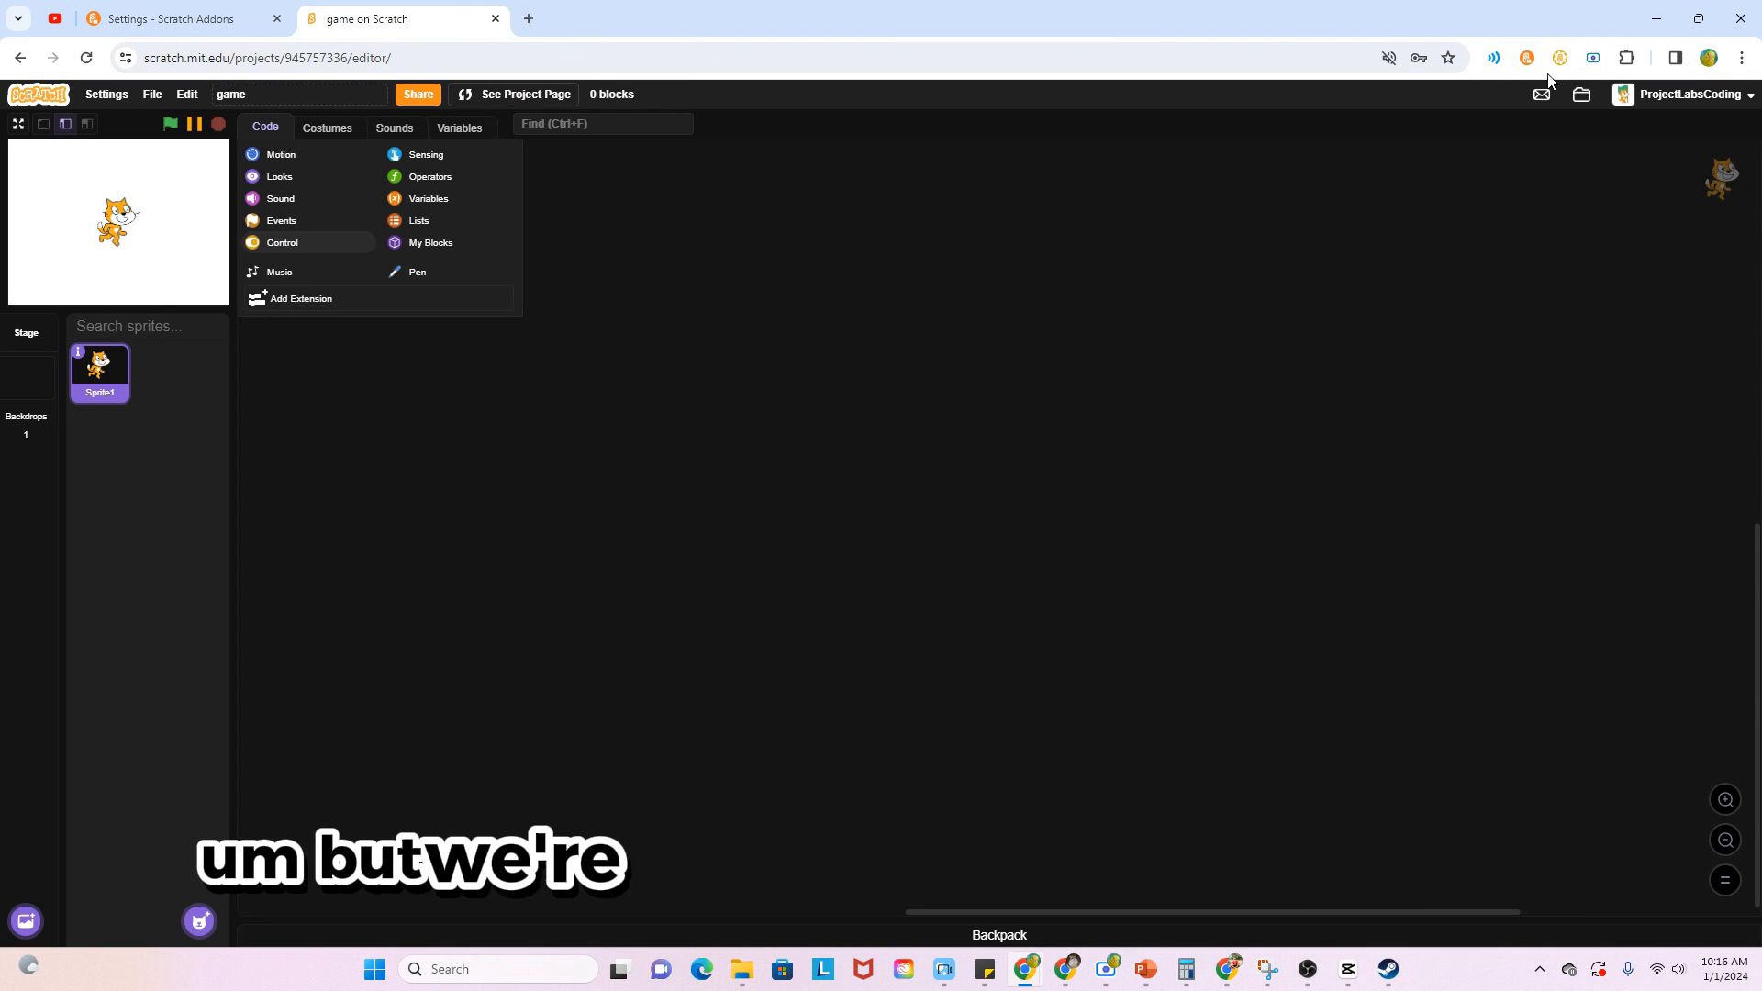
Switch on ScratchTools features like Unbold Site Text, Compact Navbar, Sidebar and Ocular Links
click(1560, 57)
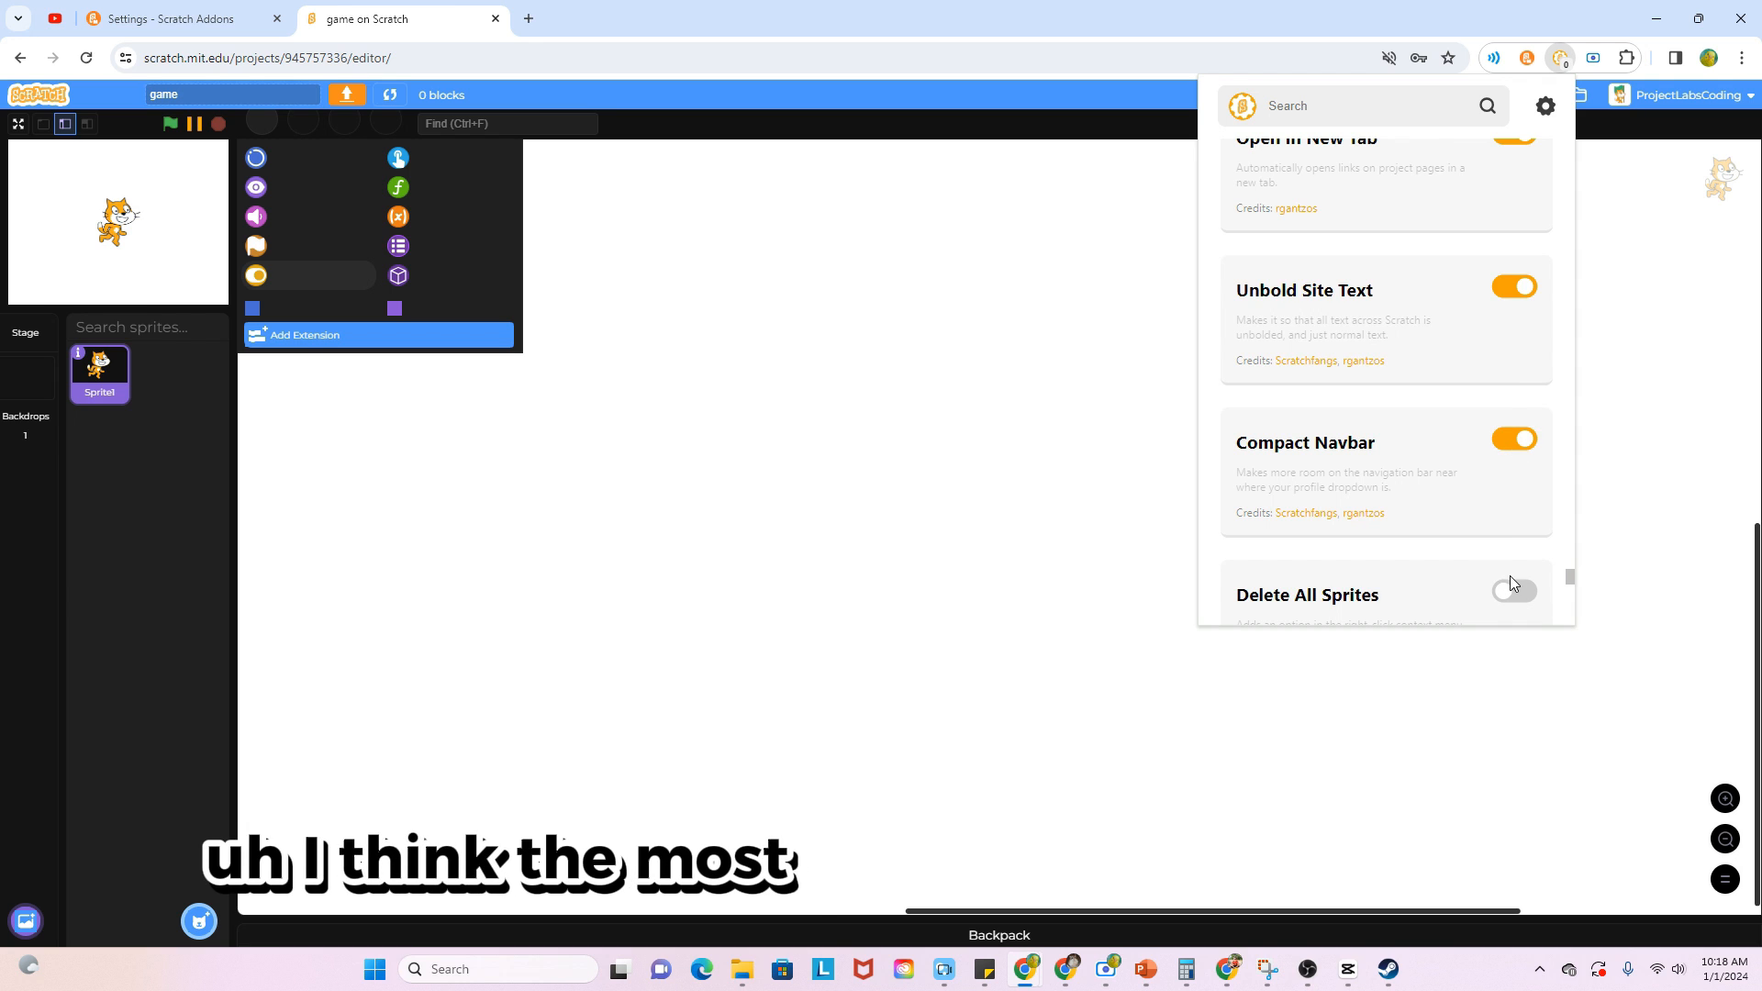
scroll(down, 3)
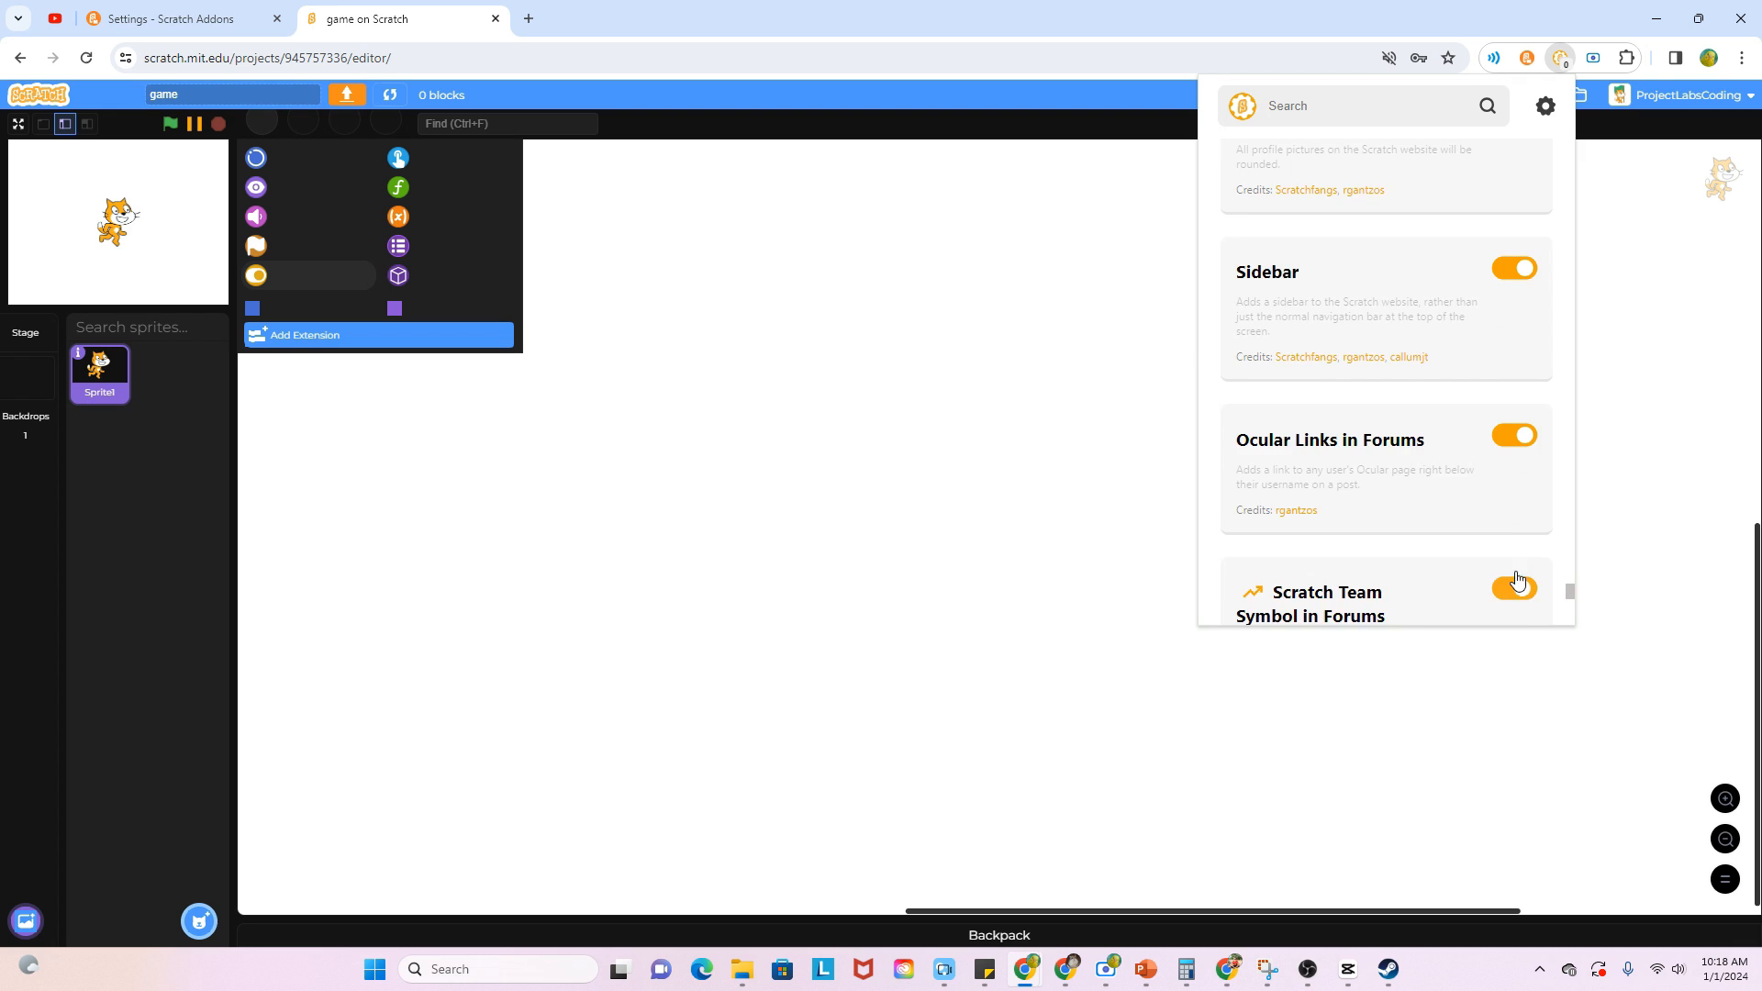
scroll(down, 3)
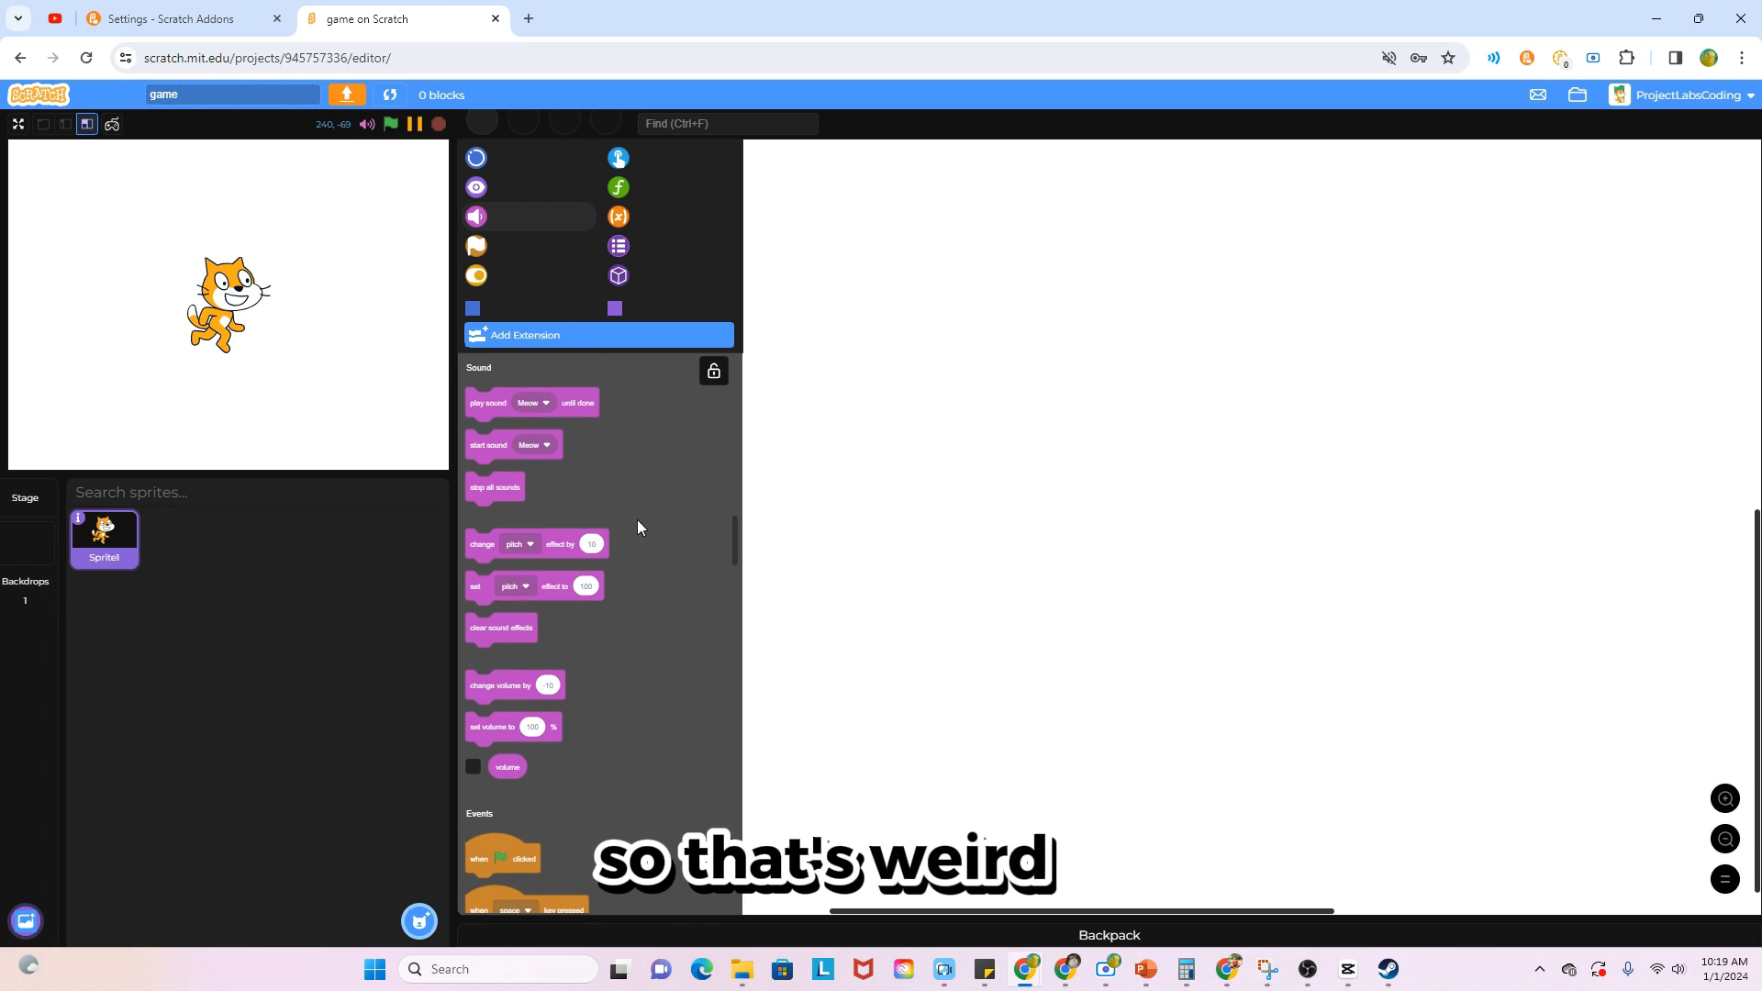
Scroll the block palette through Sound, Events and Control, then back to Motion
scroll(down, 3)
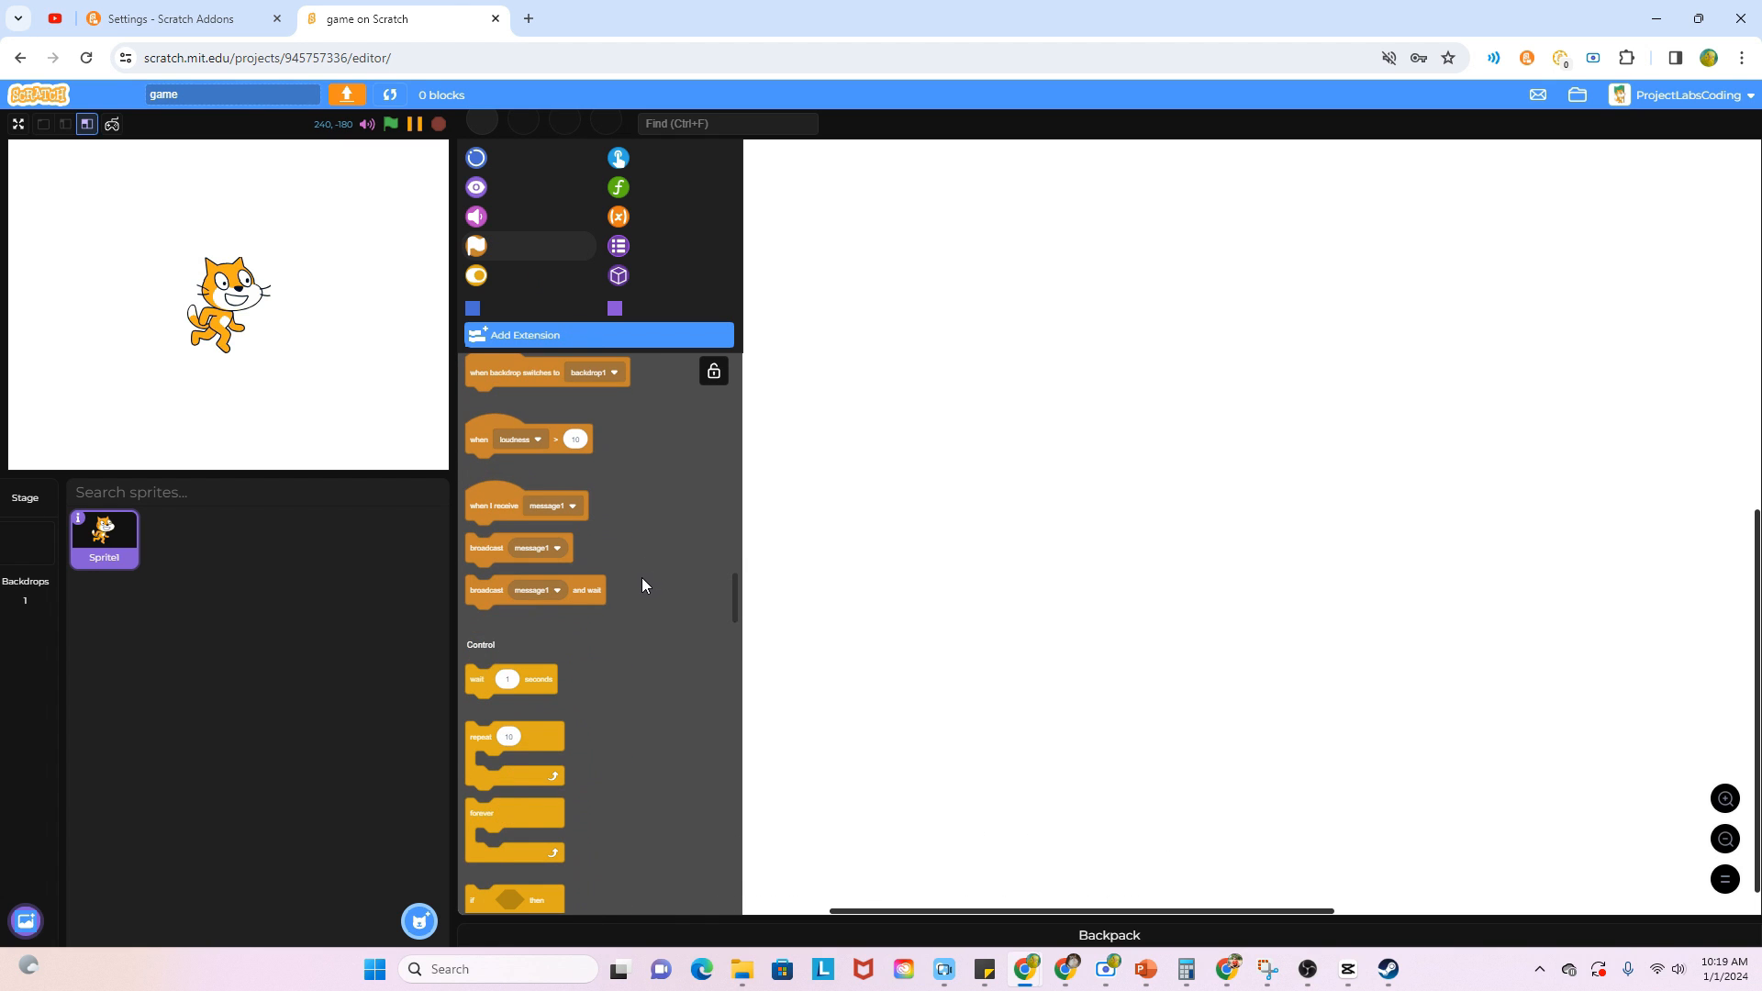
scroll(down, 3)
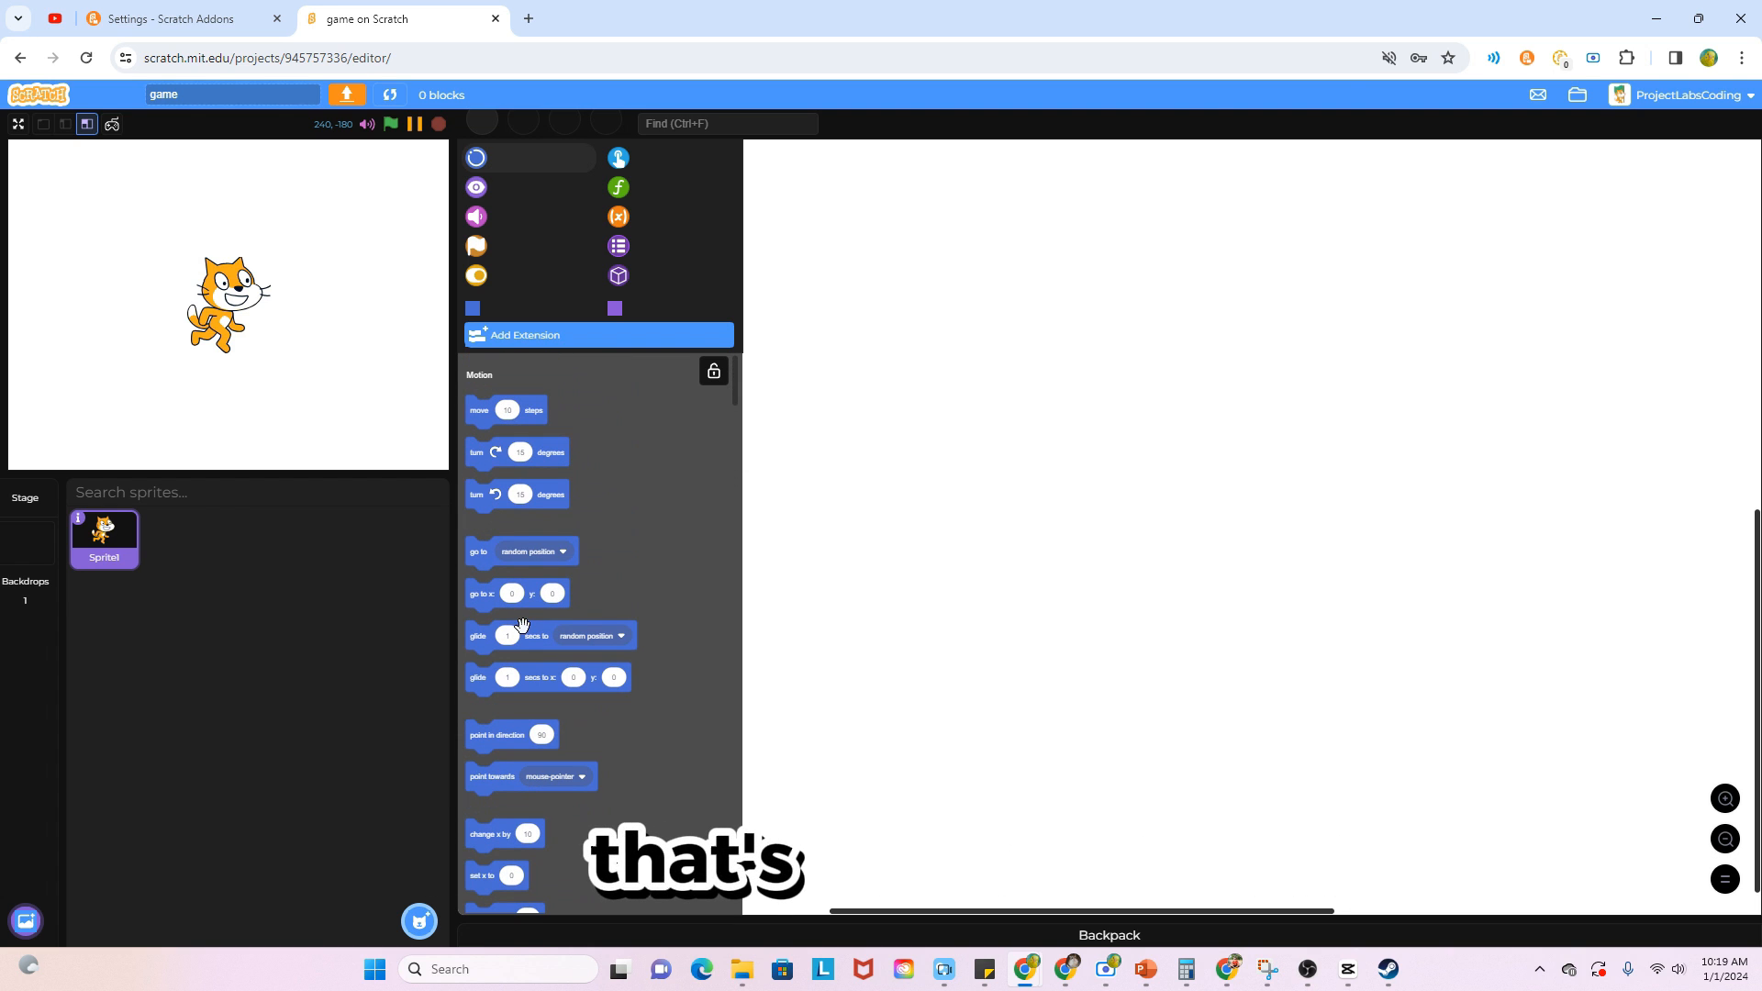
drag(505, 410, 831, 545)
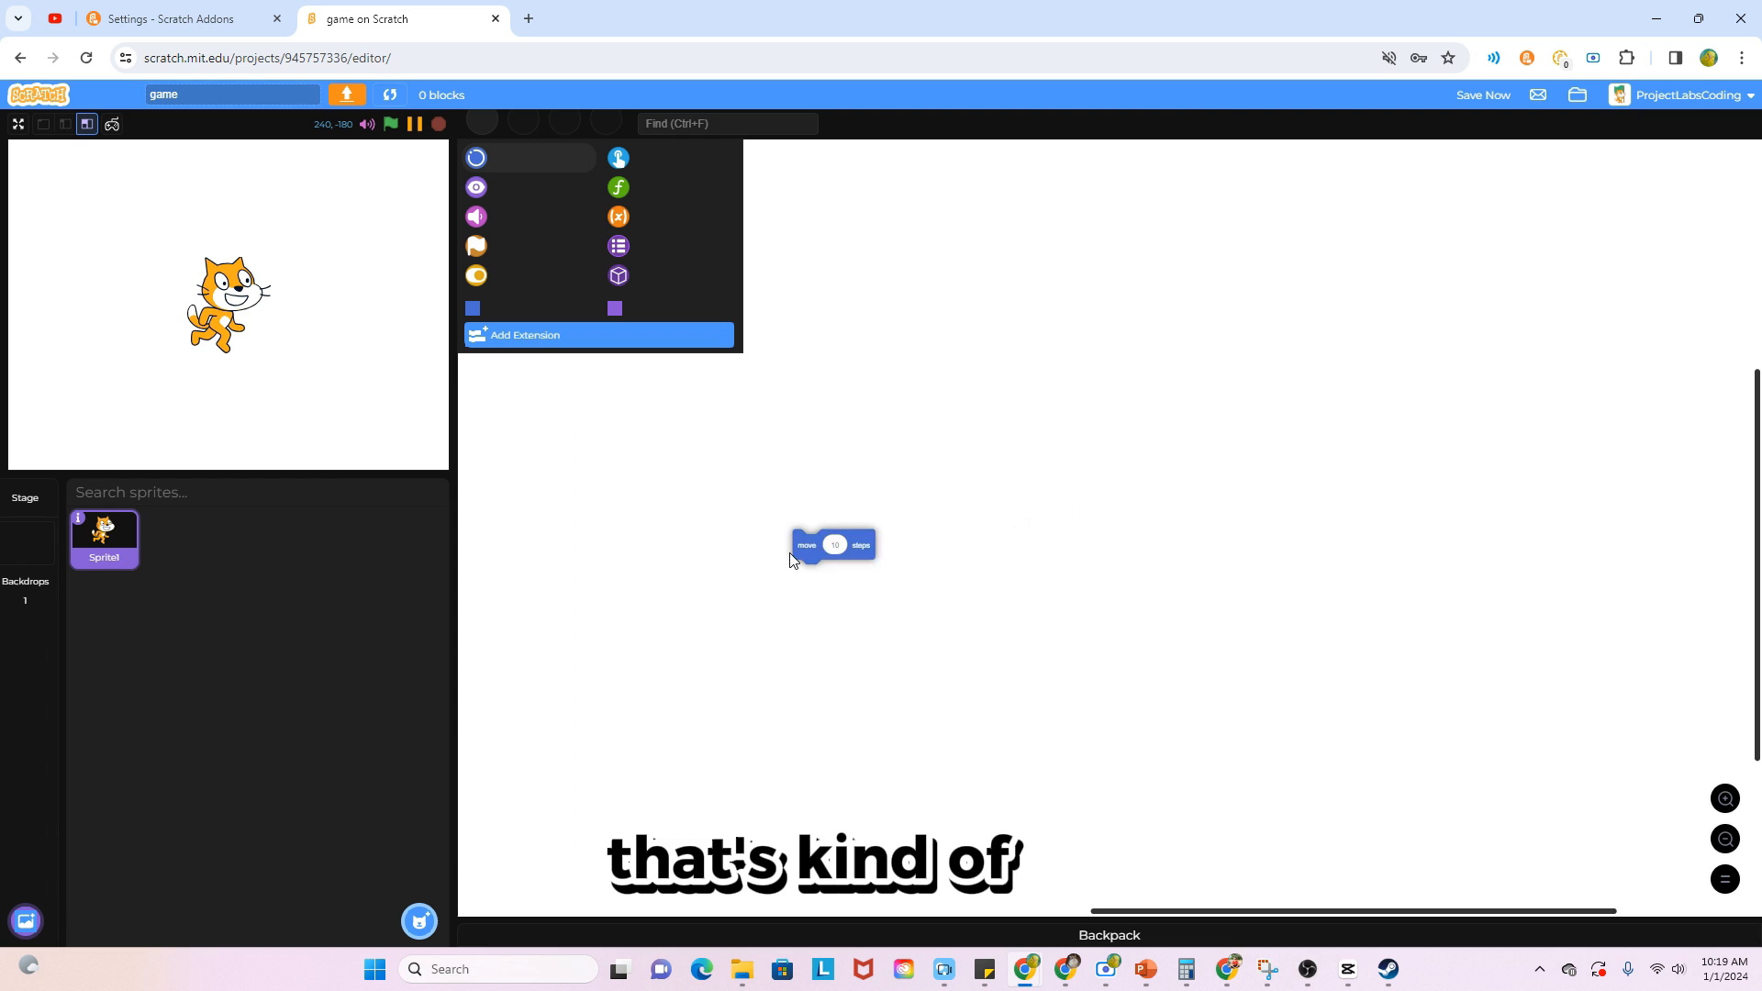
drag(831, 545, 986, 512)
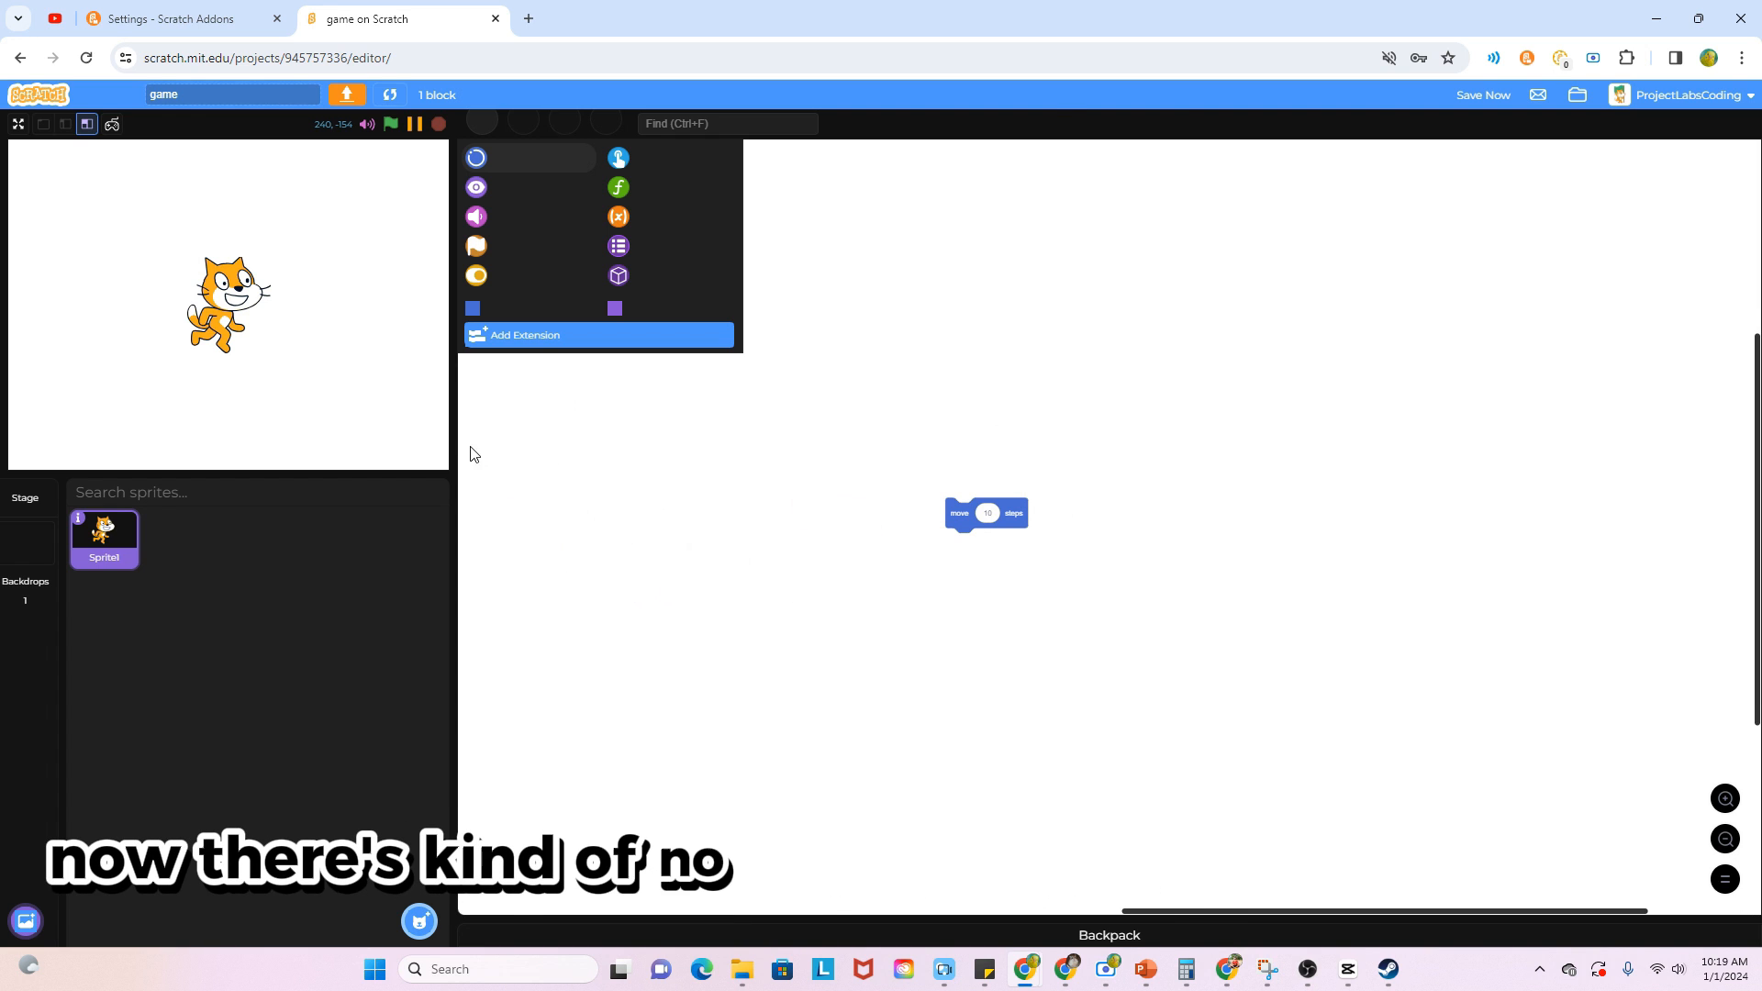
right_click(986, 512)
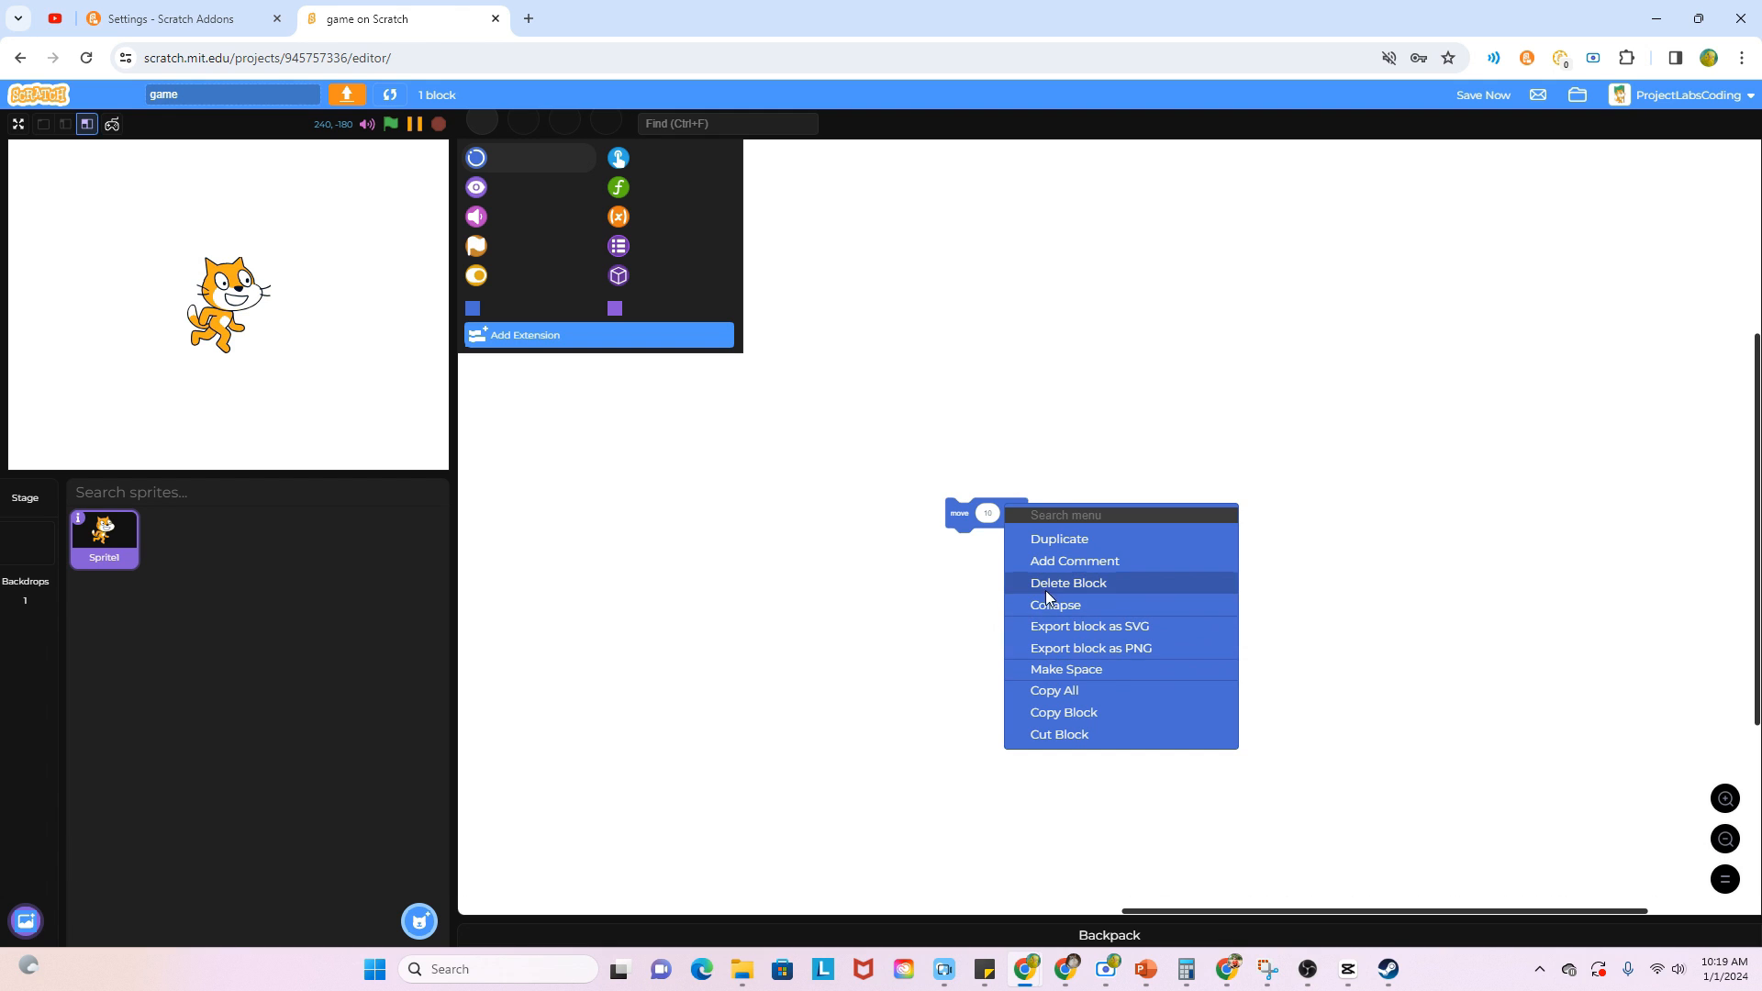
click(1068, 581)
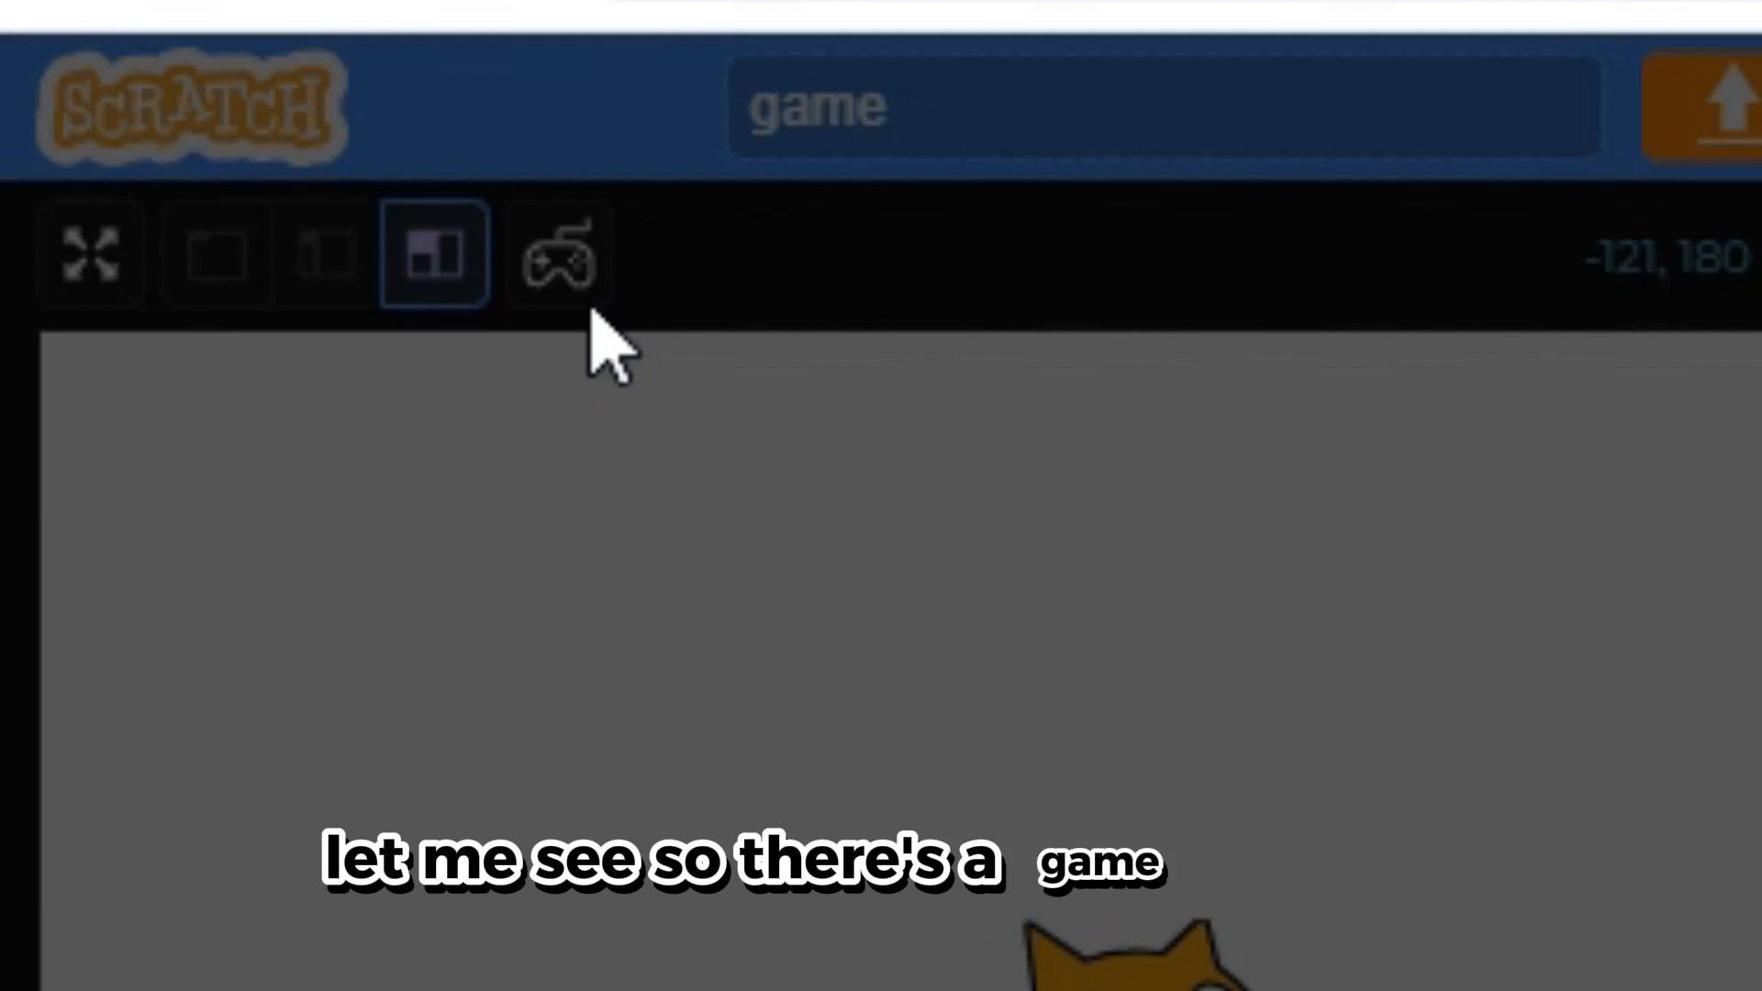
click(559, 251)
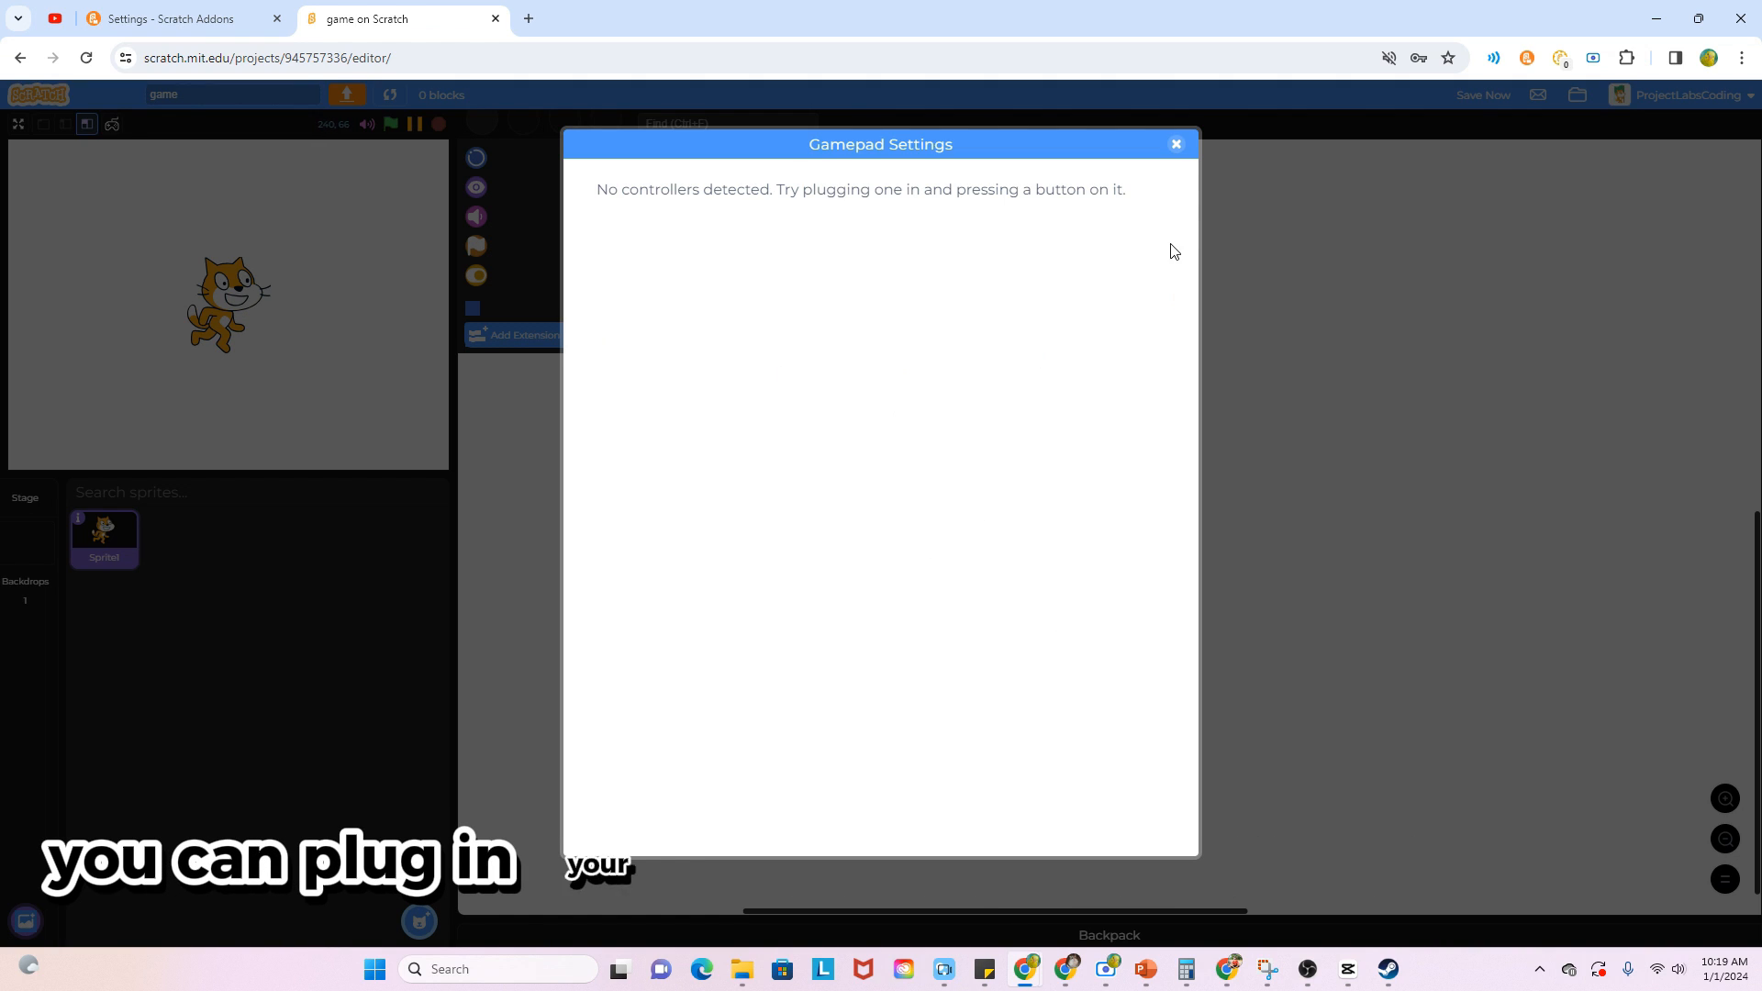
click(1176, 144)
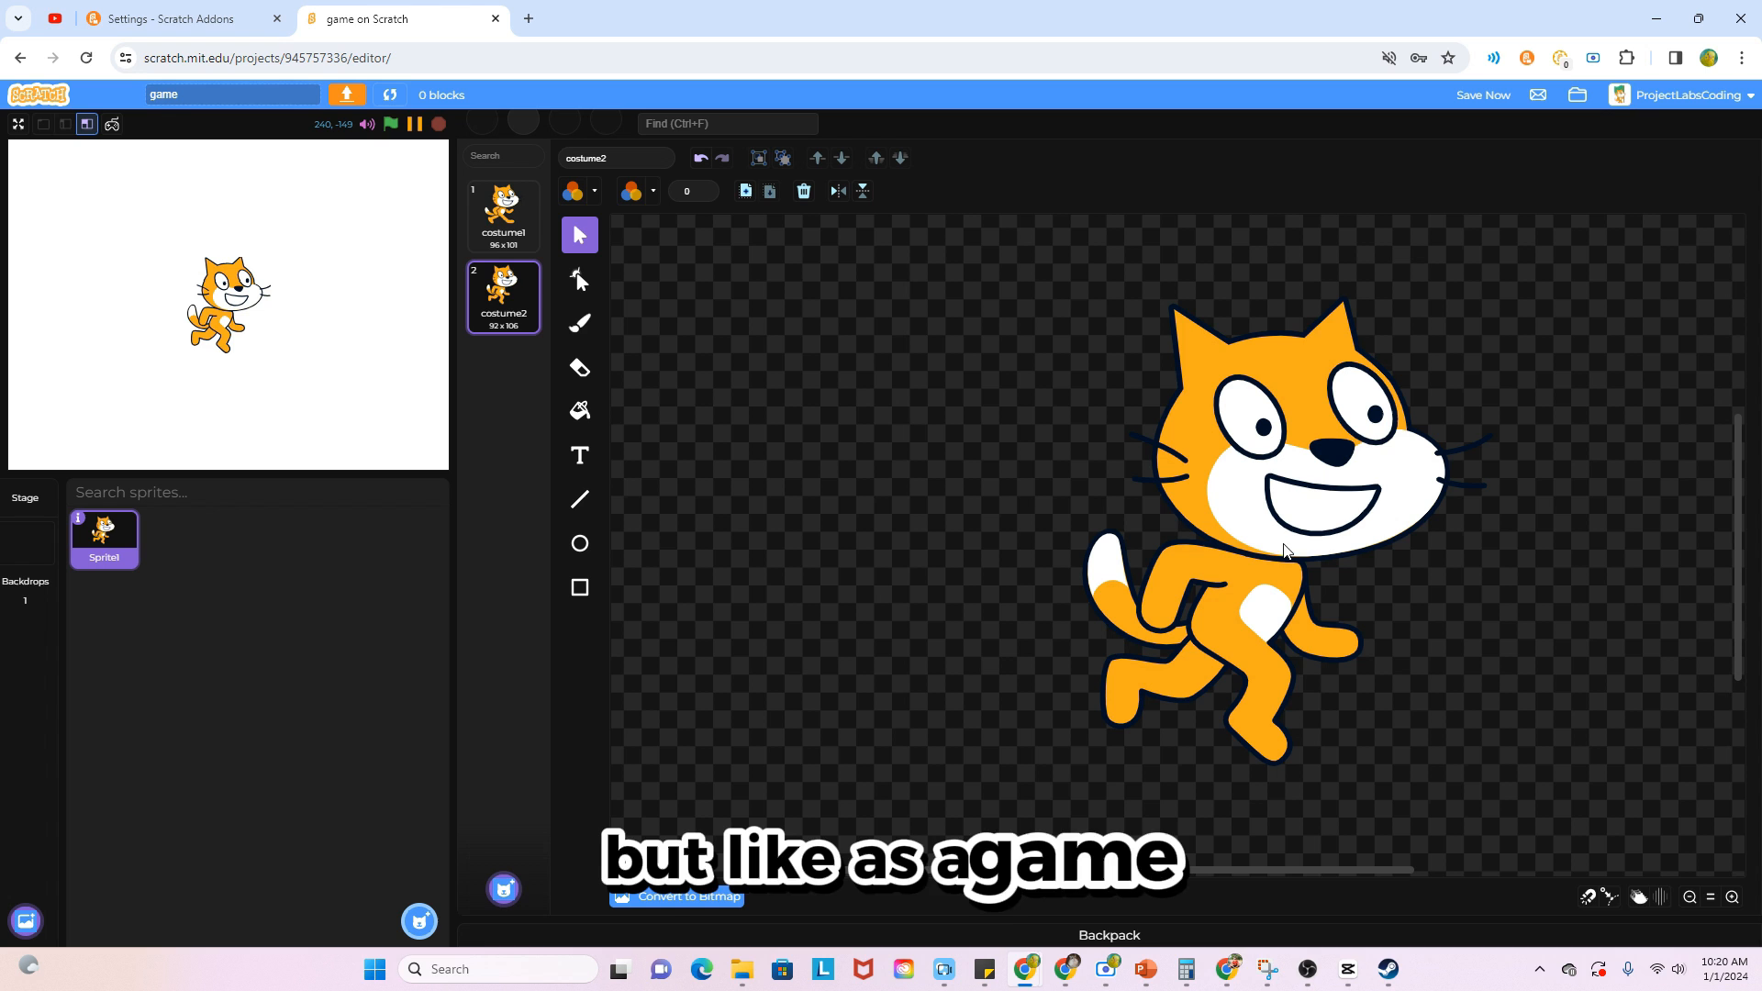
Select the cat sprite's costume2 in the costume editor
click(1597, 896)
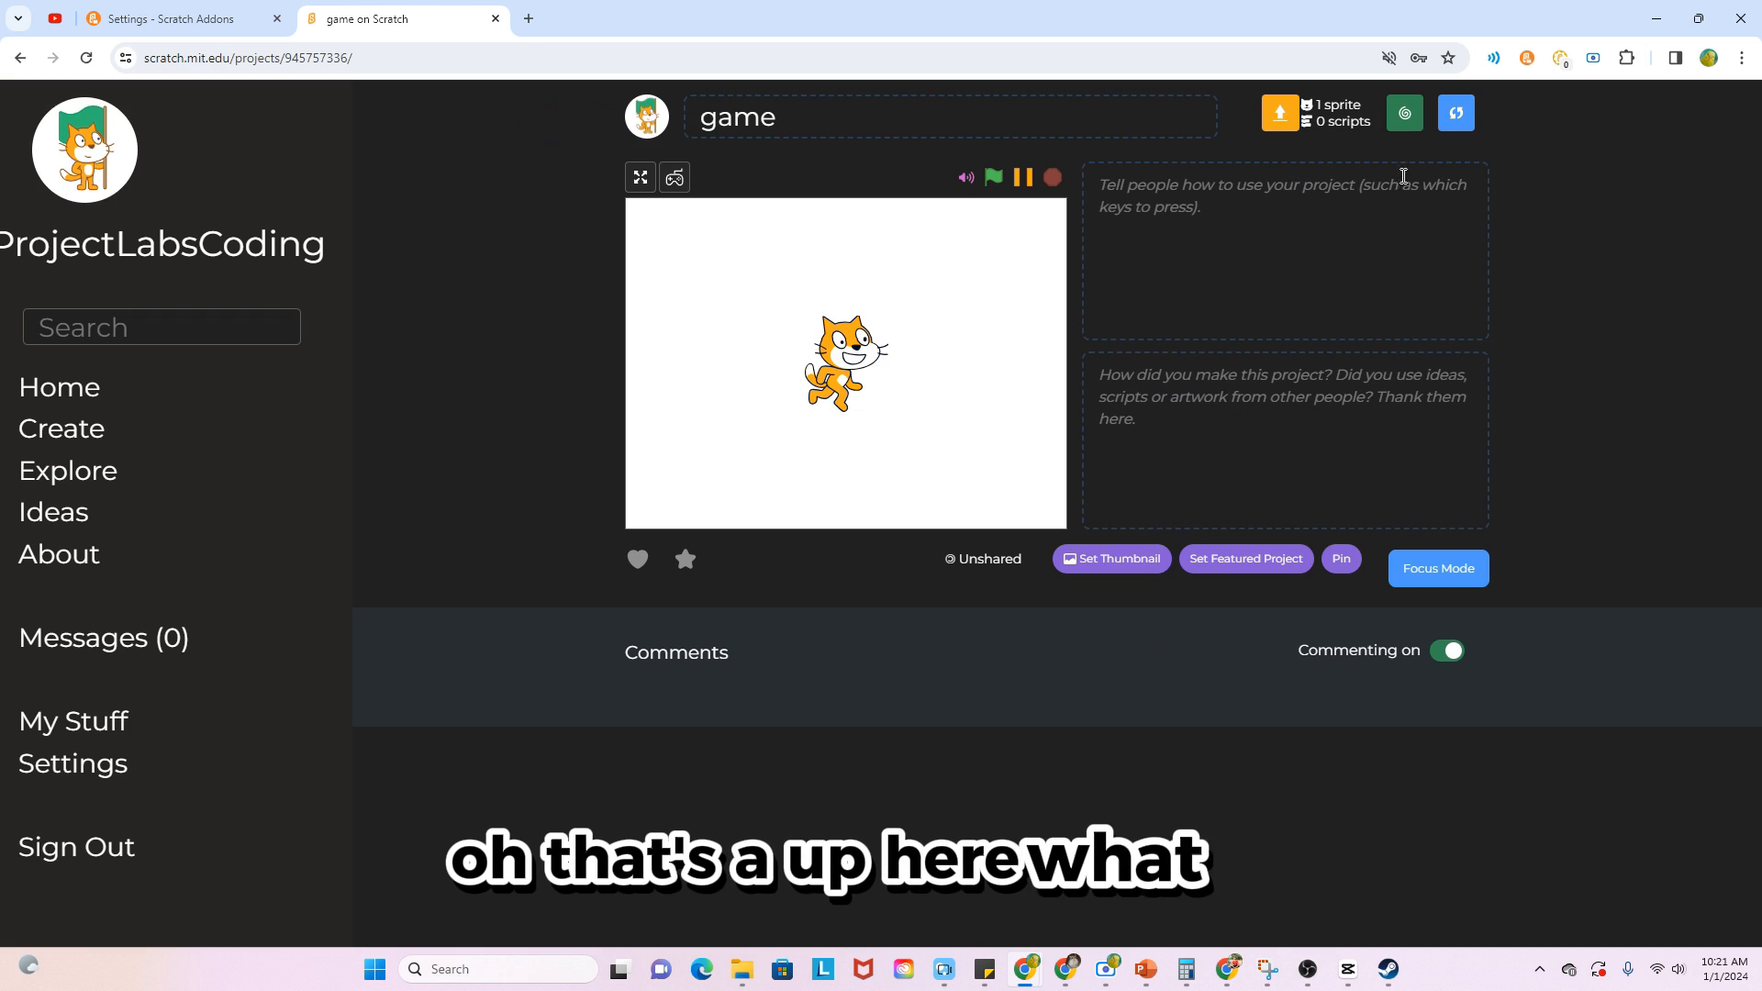
mouse_move(690, 365)
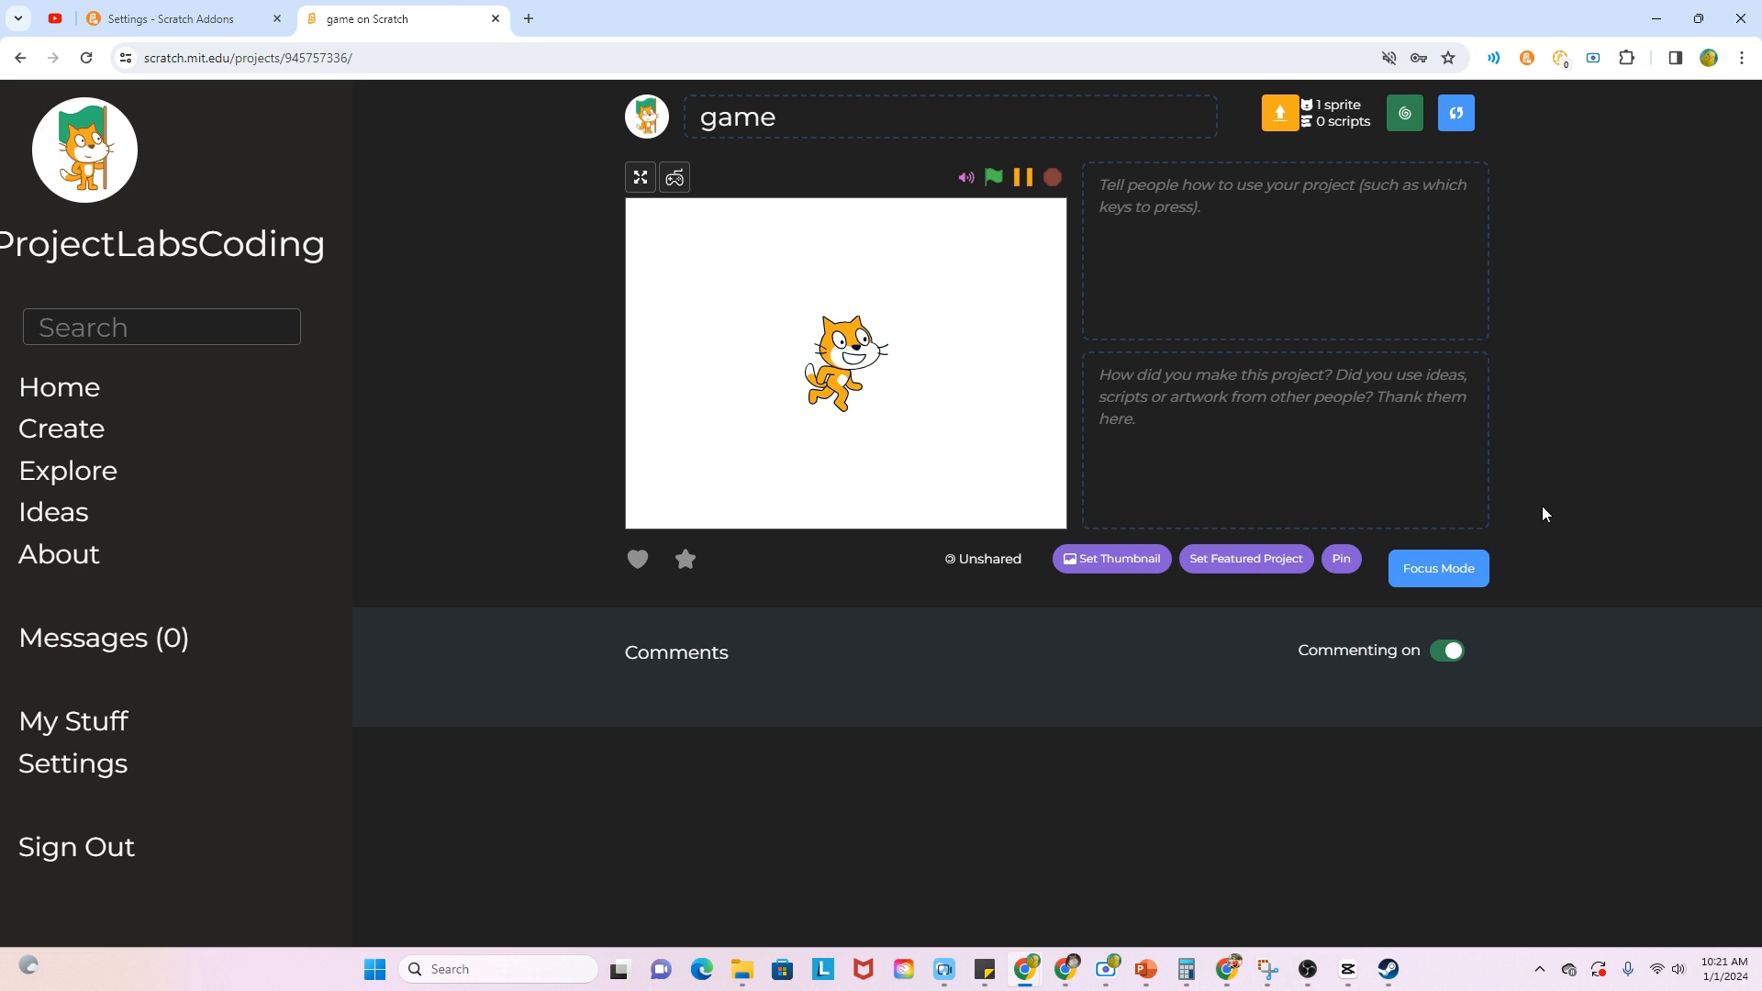
mouse_move(1528, 474)
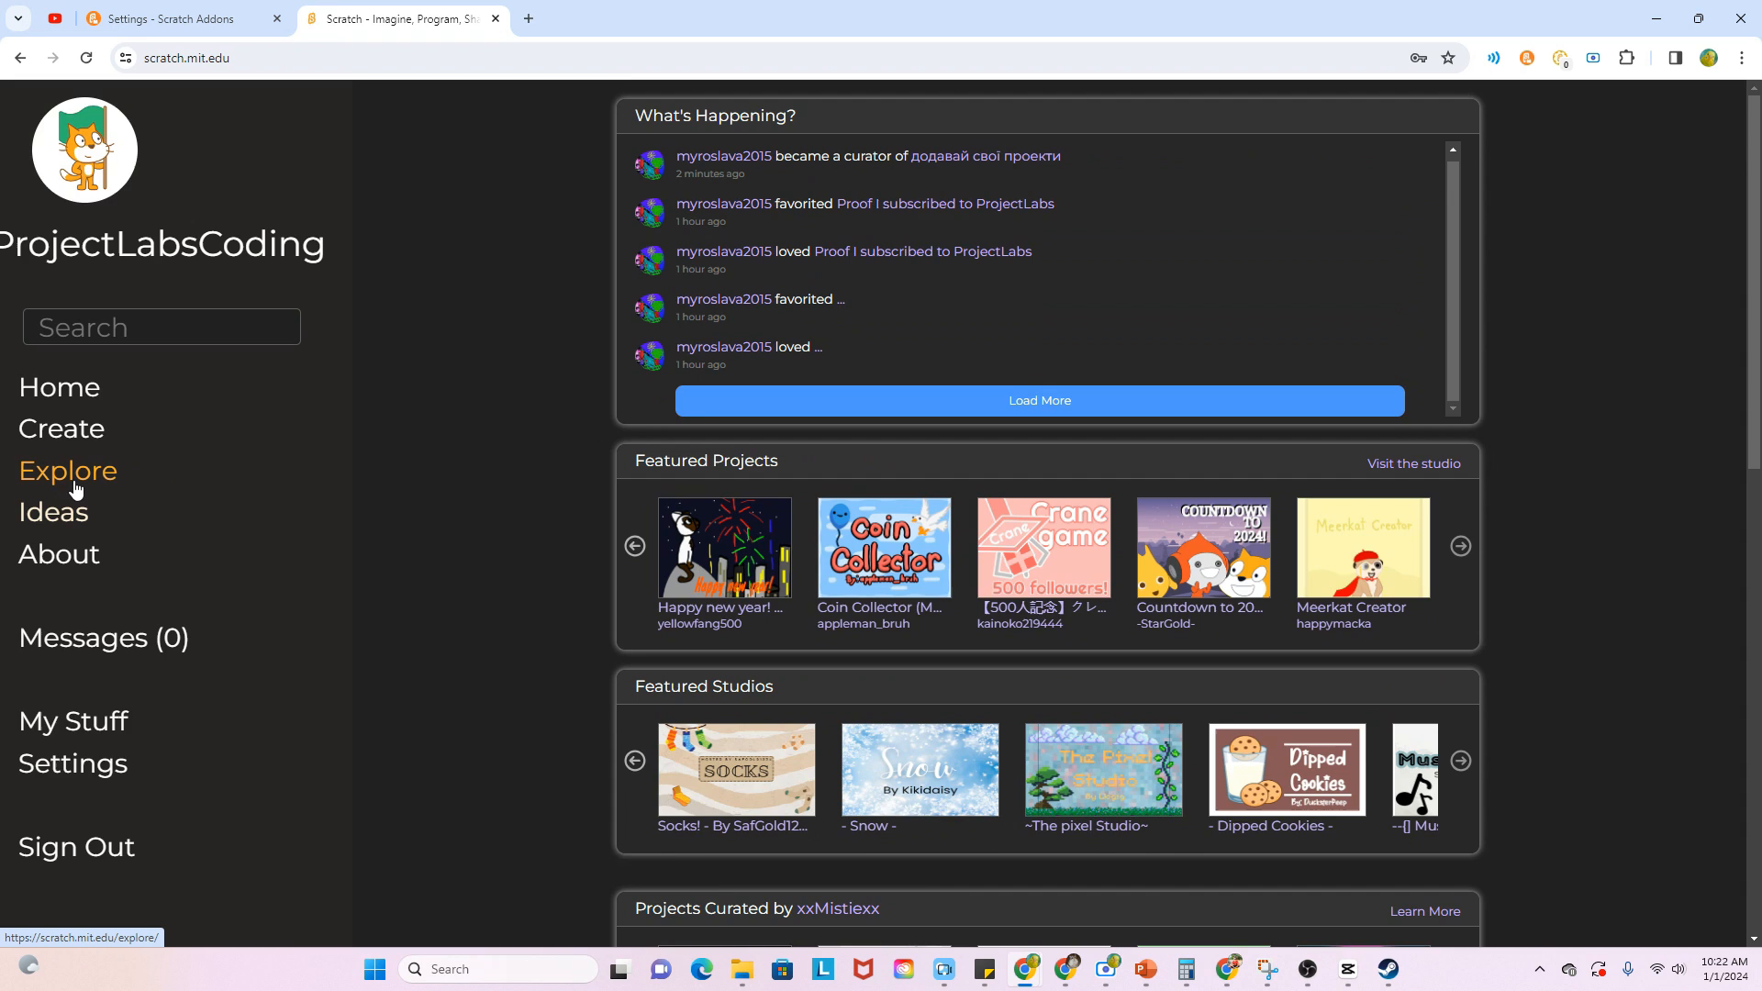
Open Explore from the sidebar and load more trending projects
click(67, 471)
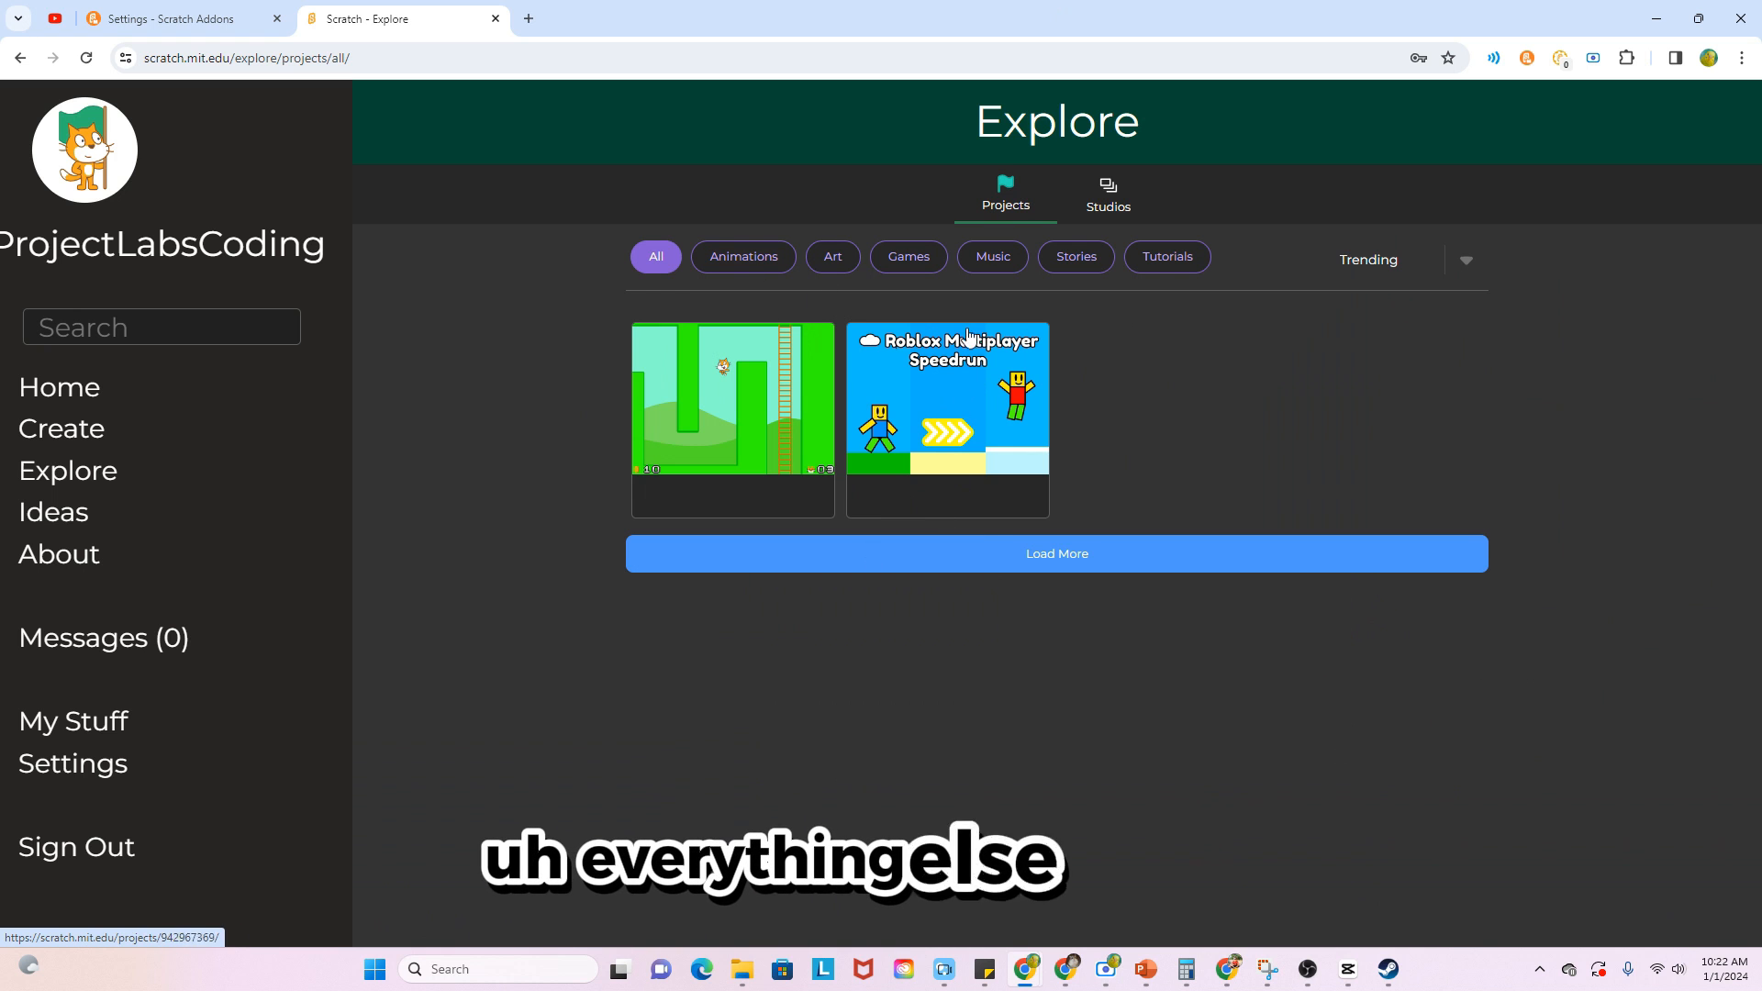
click(1055, 552)
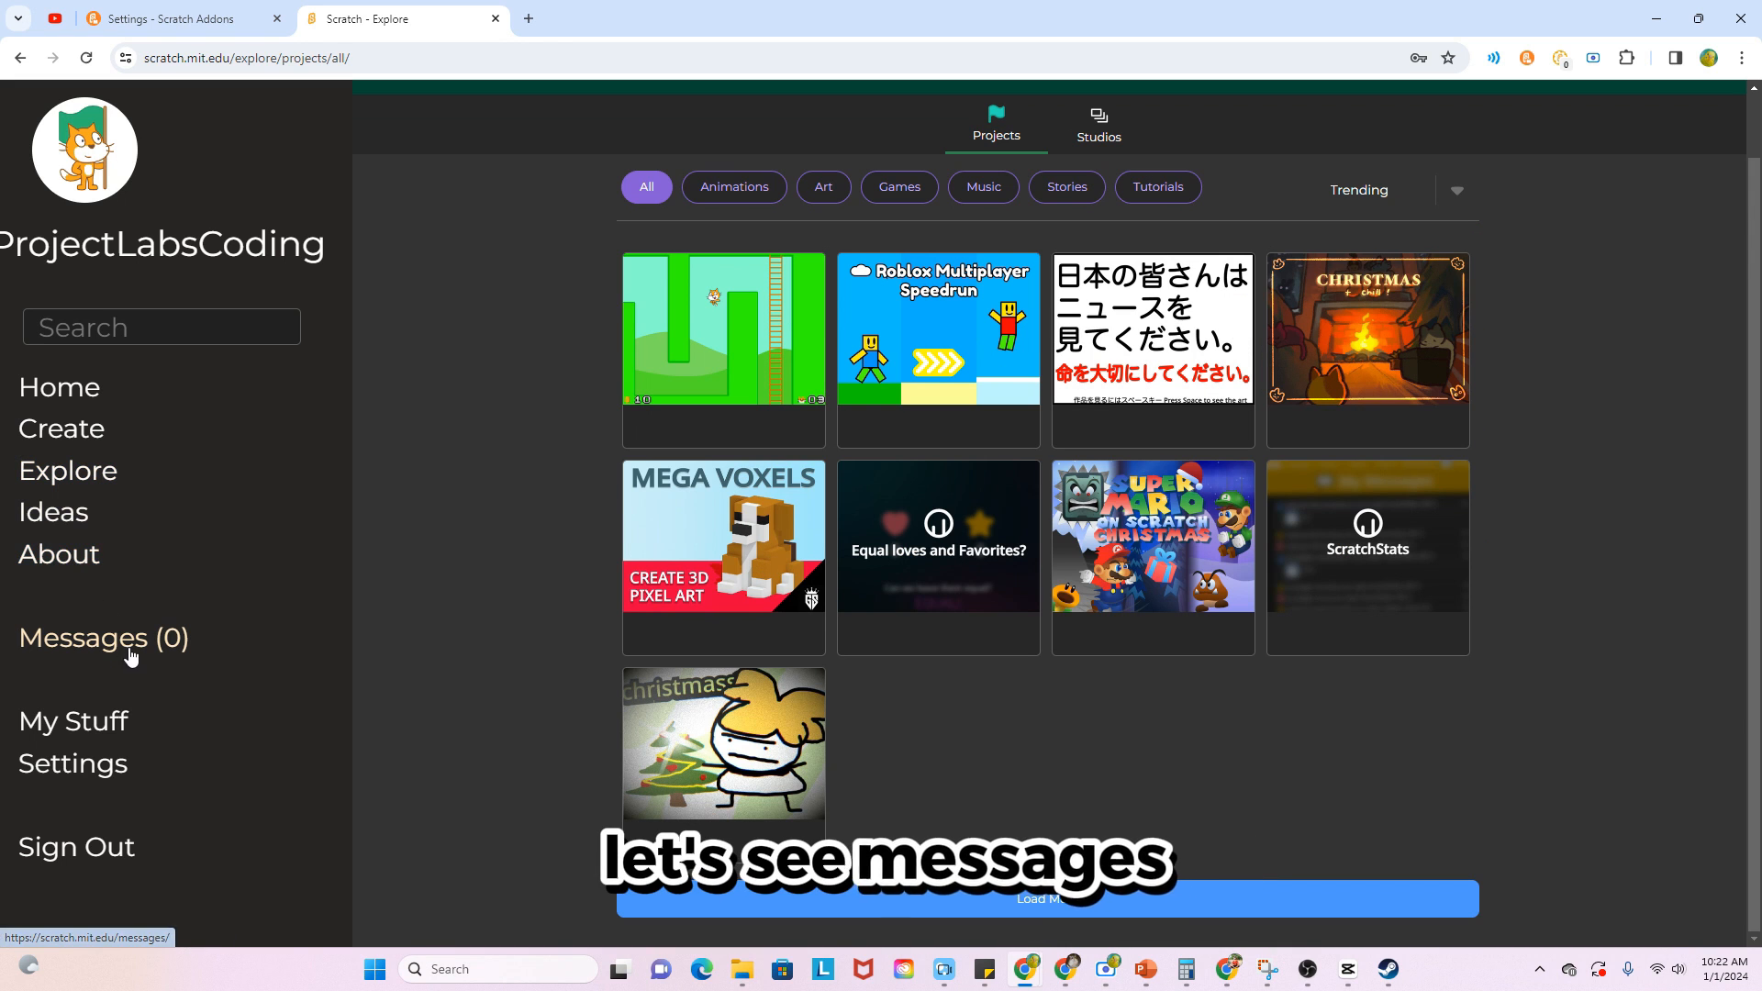
Browse the Messages page, then open the ProjectLabsCoding profile with Fishin' Chill featured
click(102, 637)
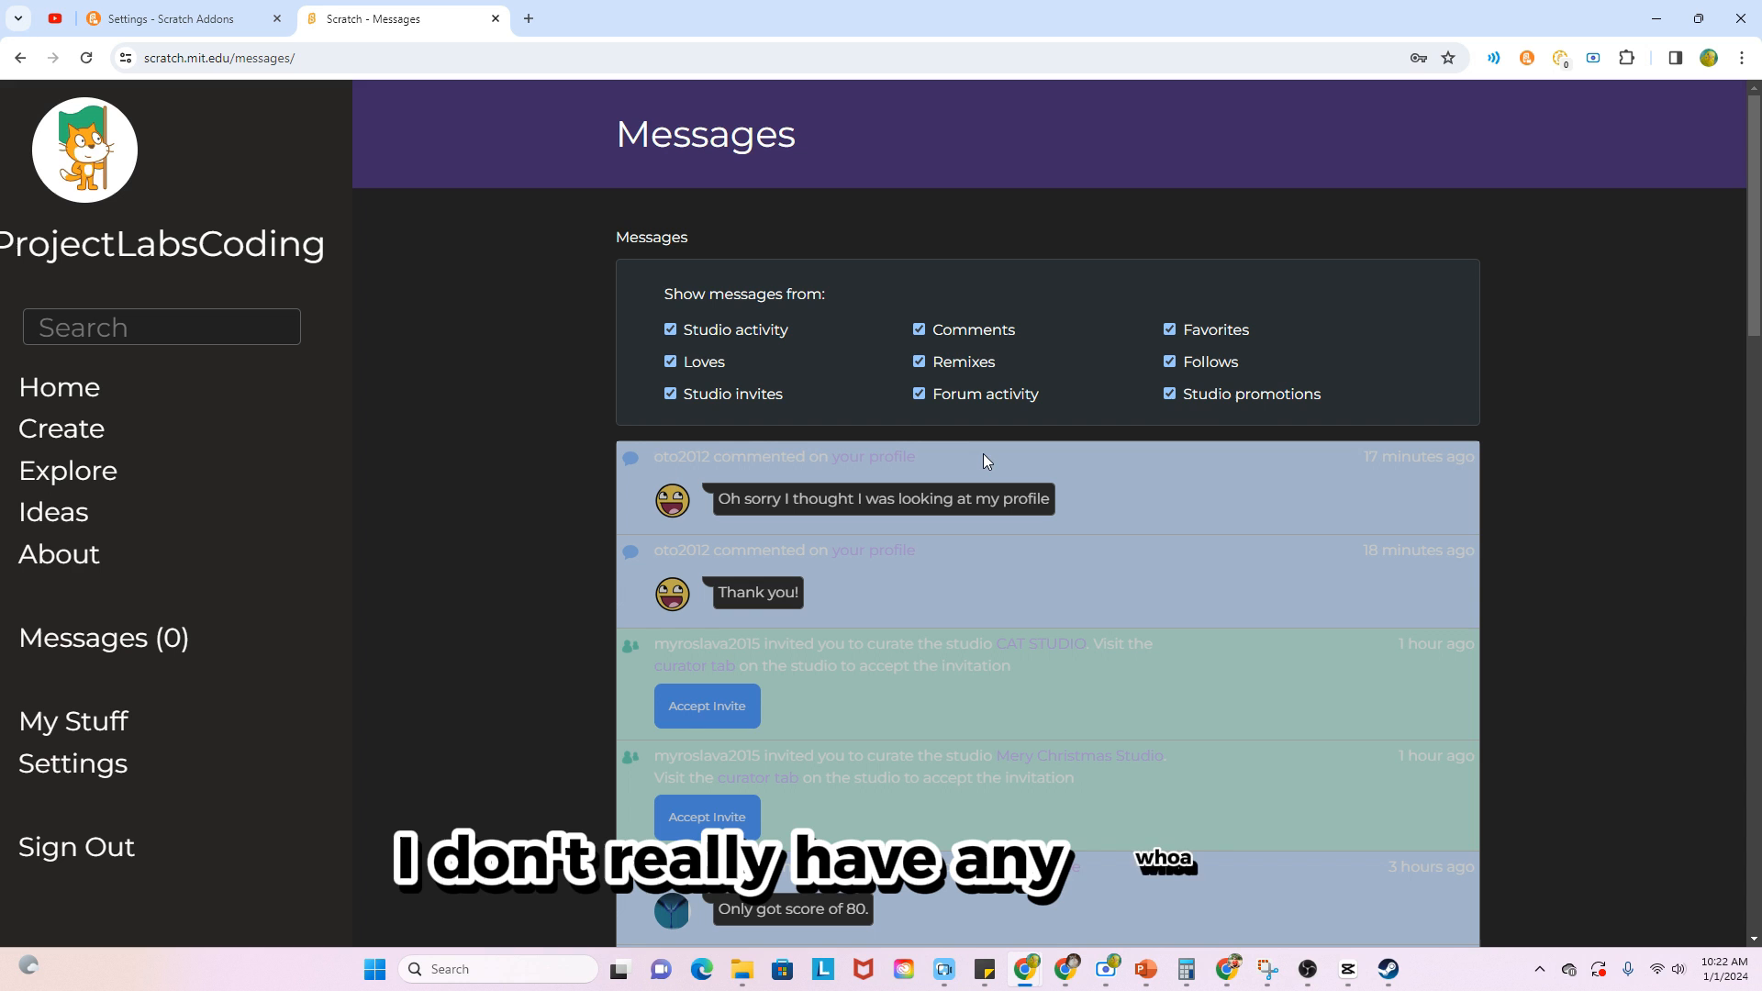
scroll(down, 3)
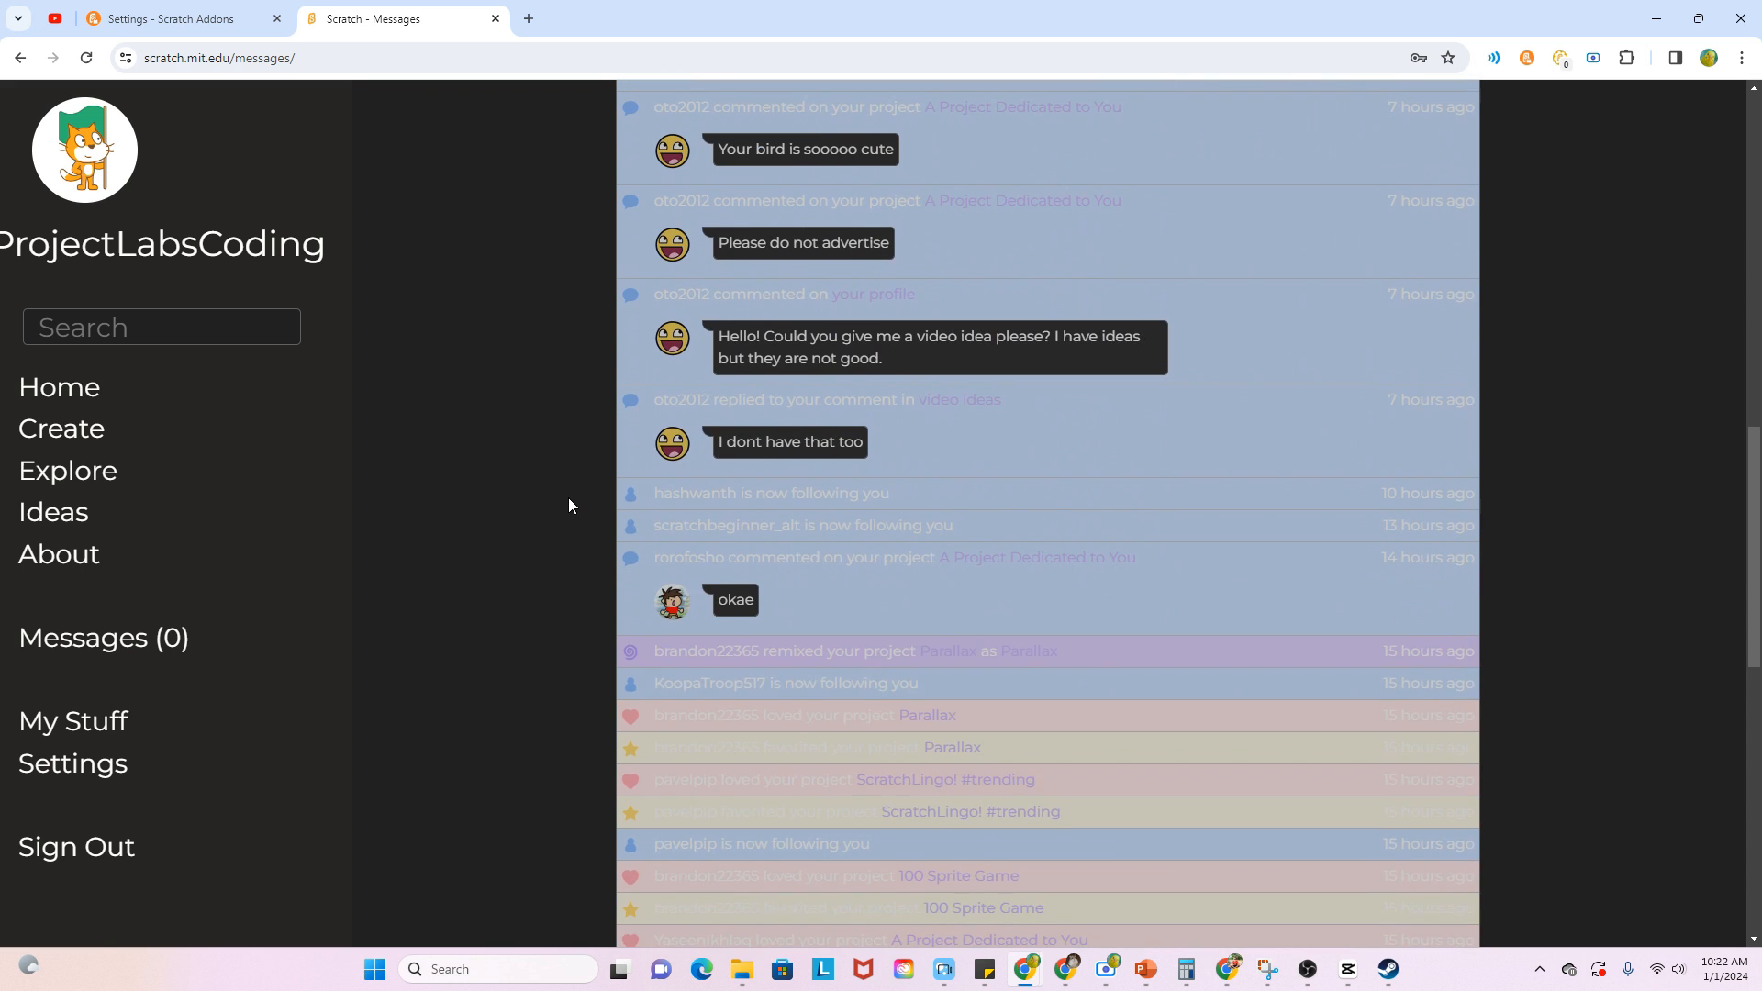
scroll(up, 3)
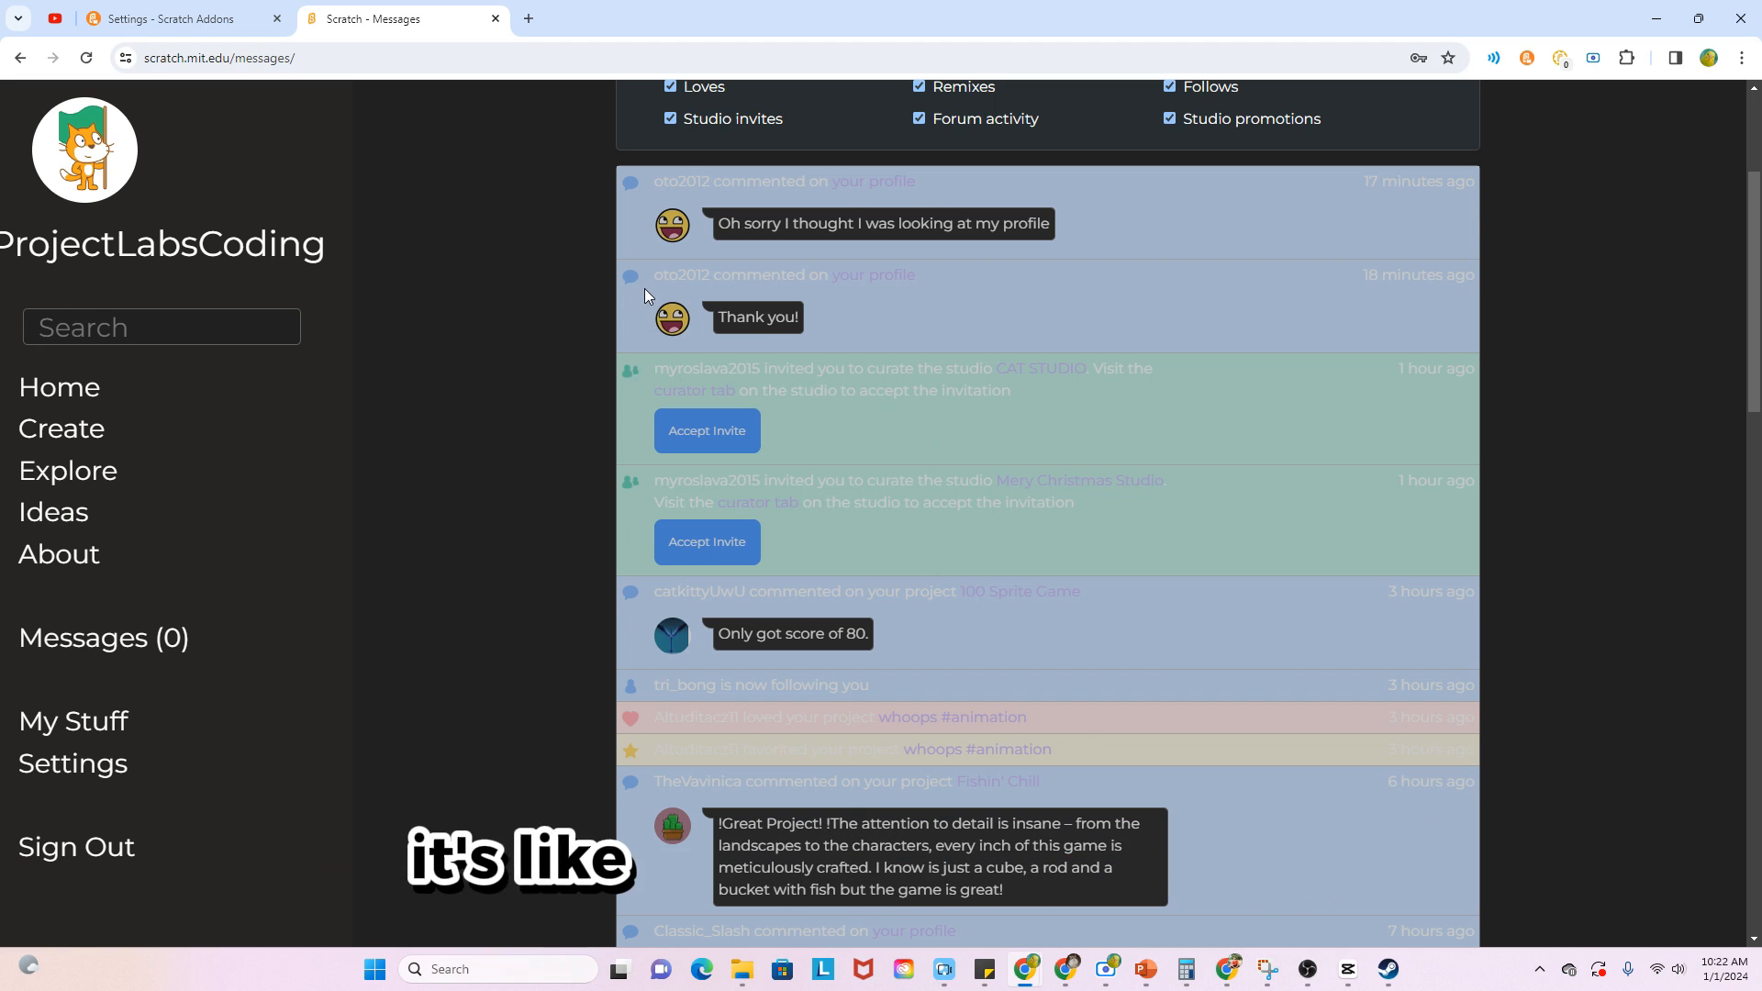
scroll(down, 3)
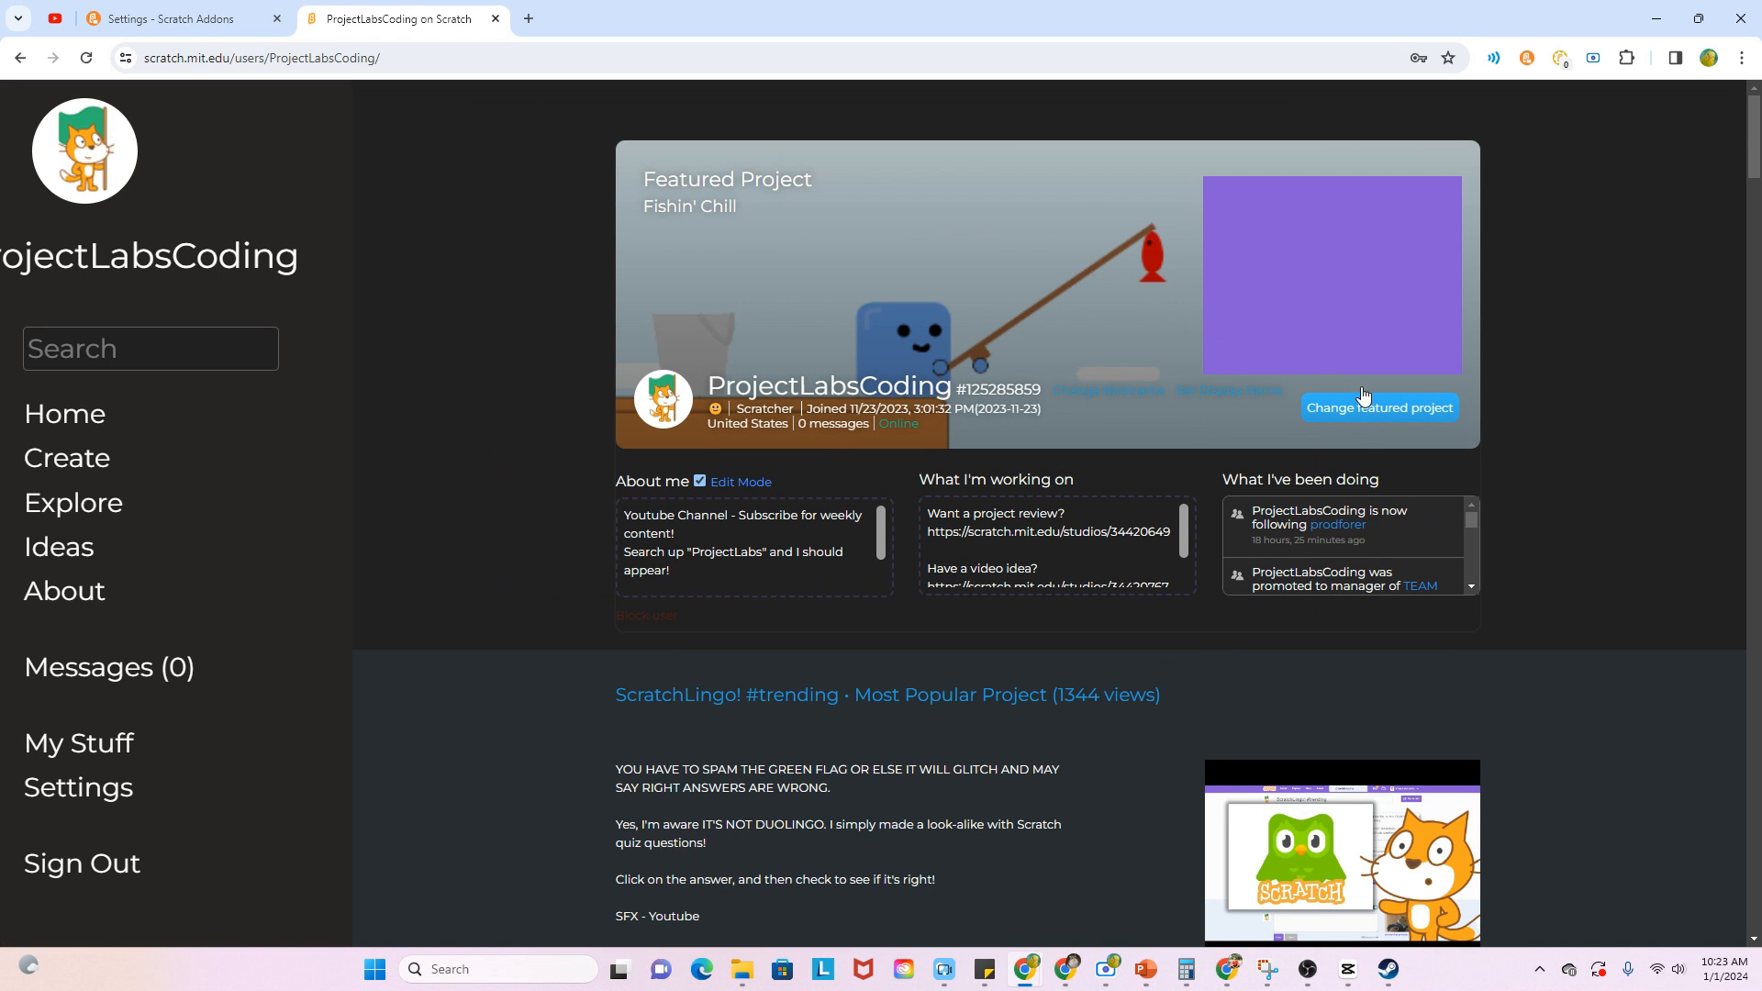
scroll(down, 3)
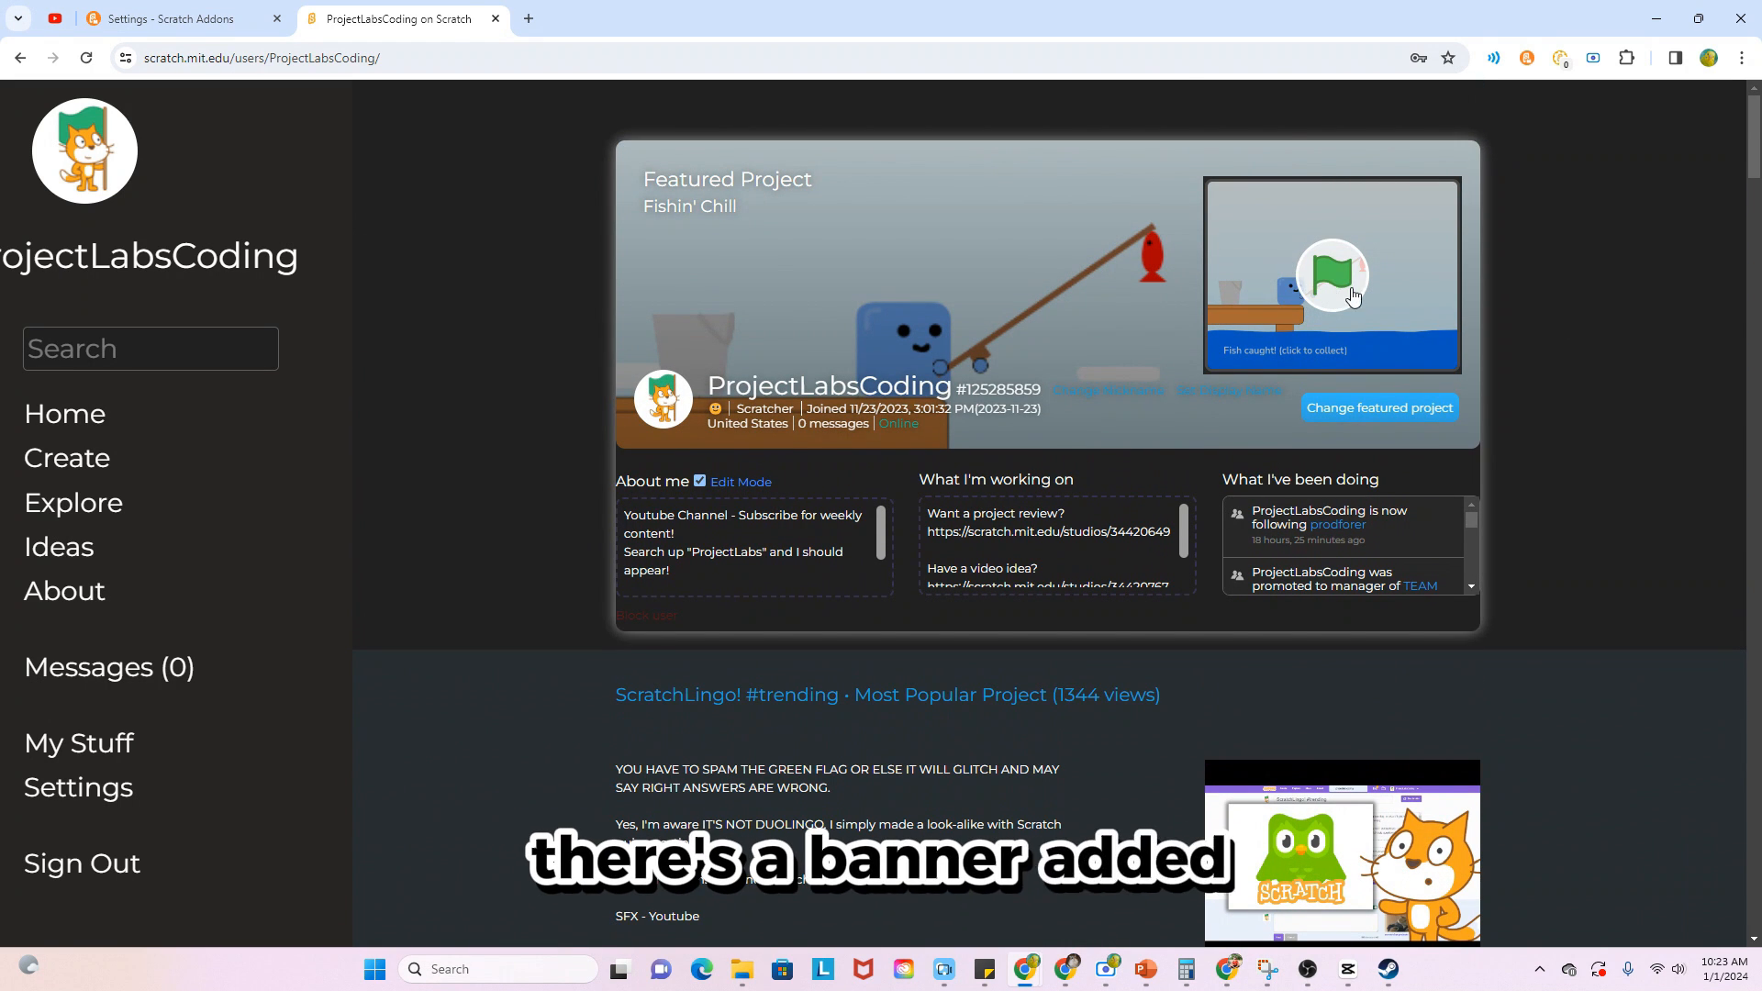
scroll(down, 3)
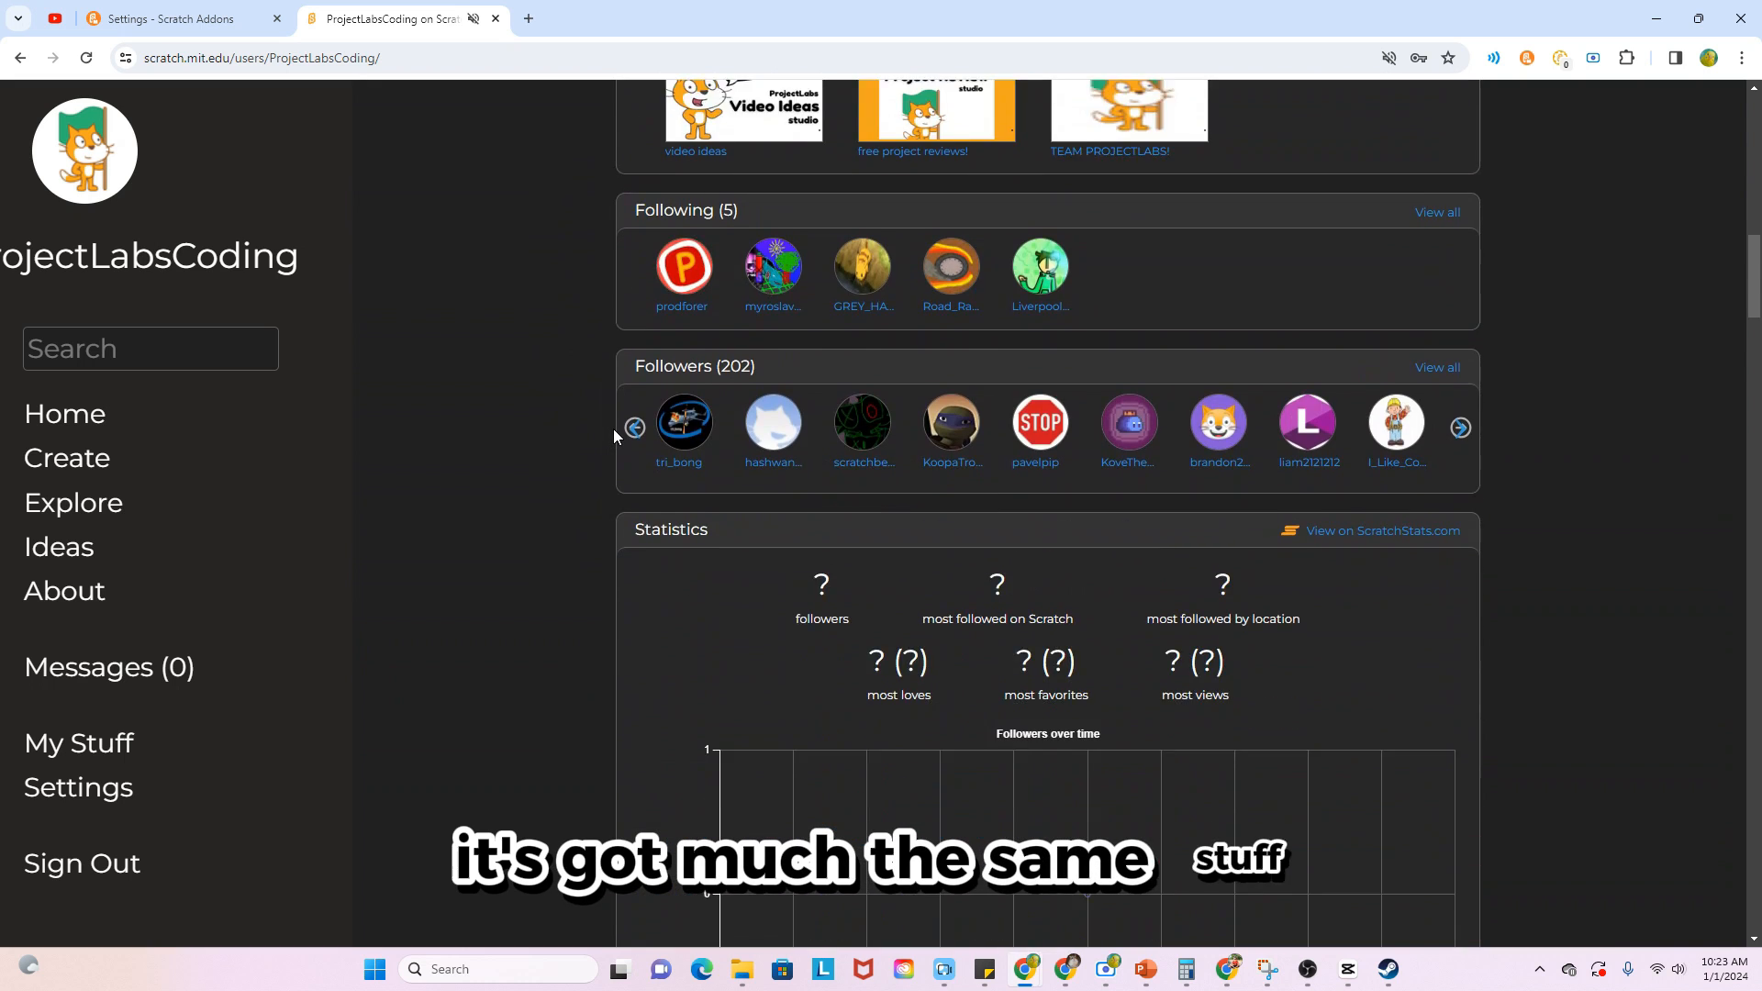
scroll(down, 3)
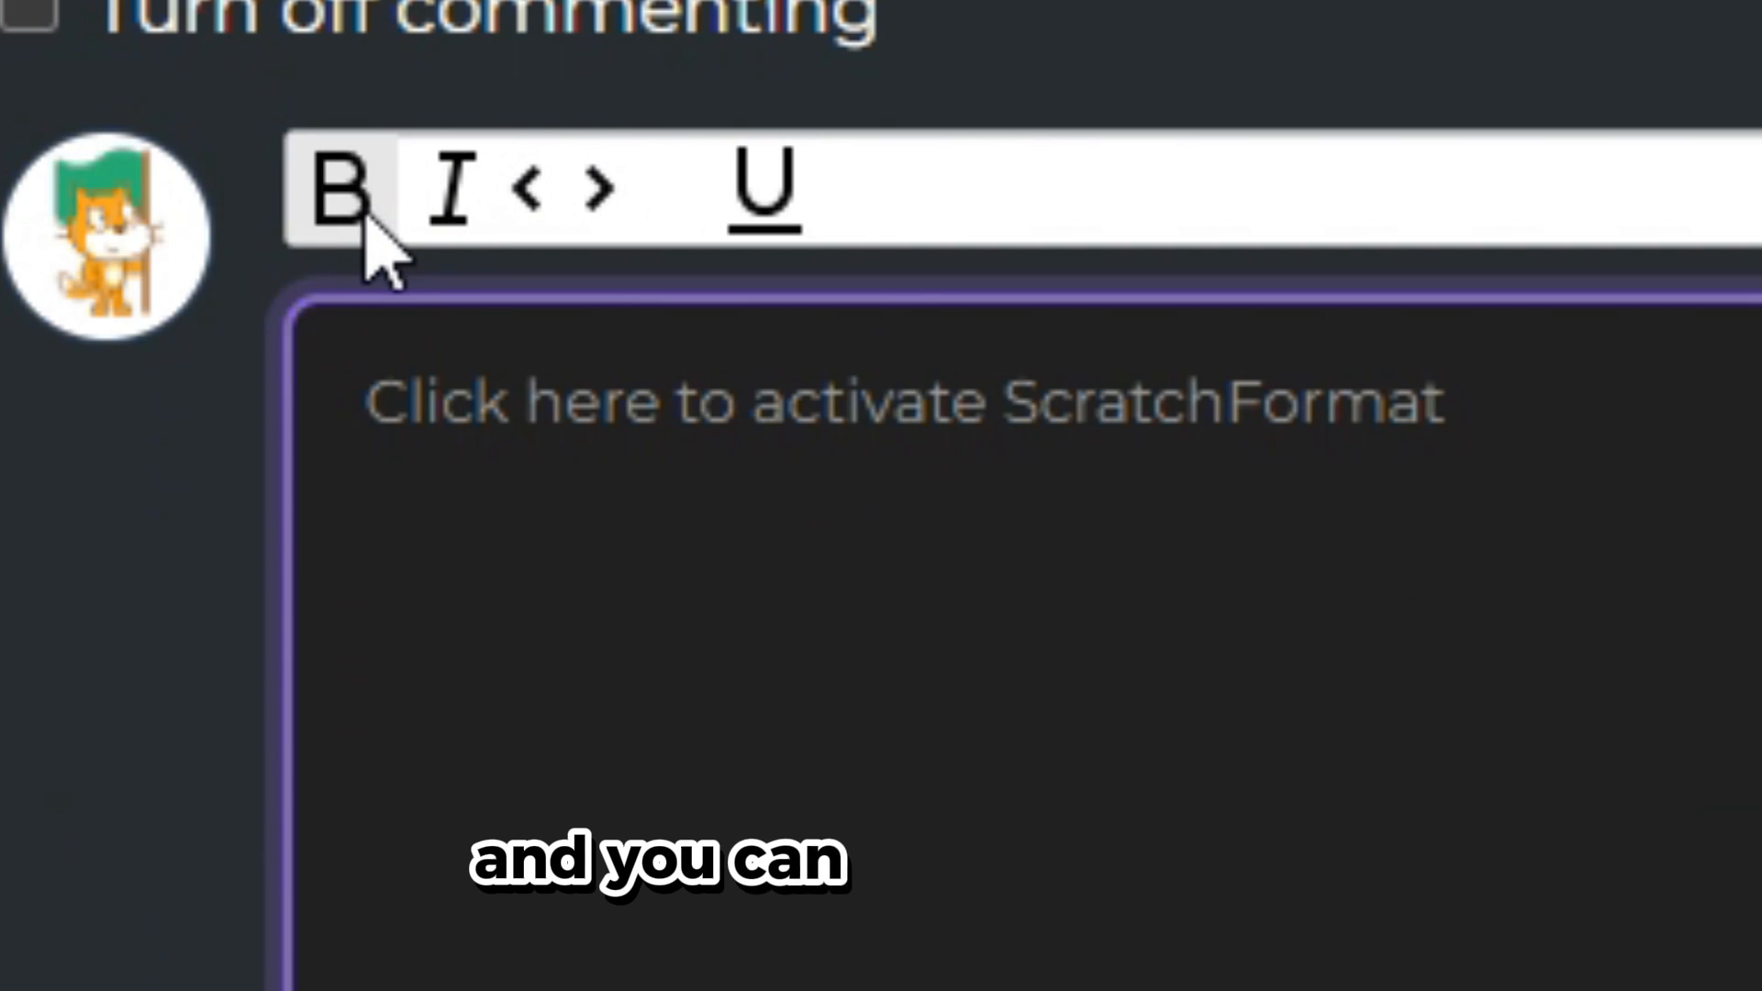
click(1562, 821)
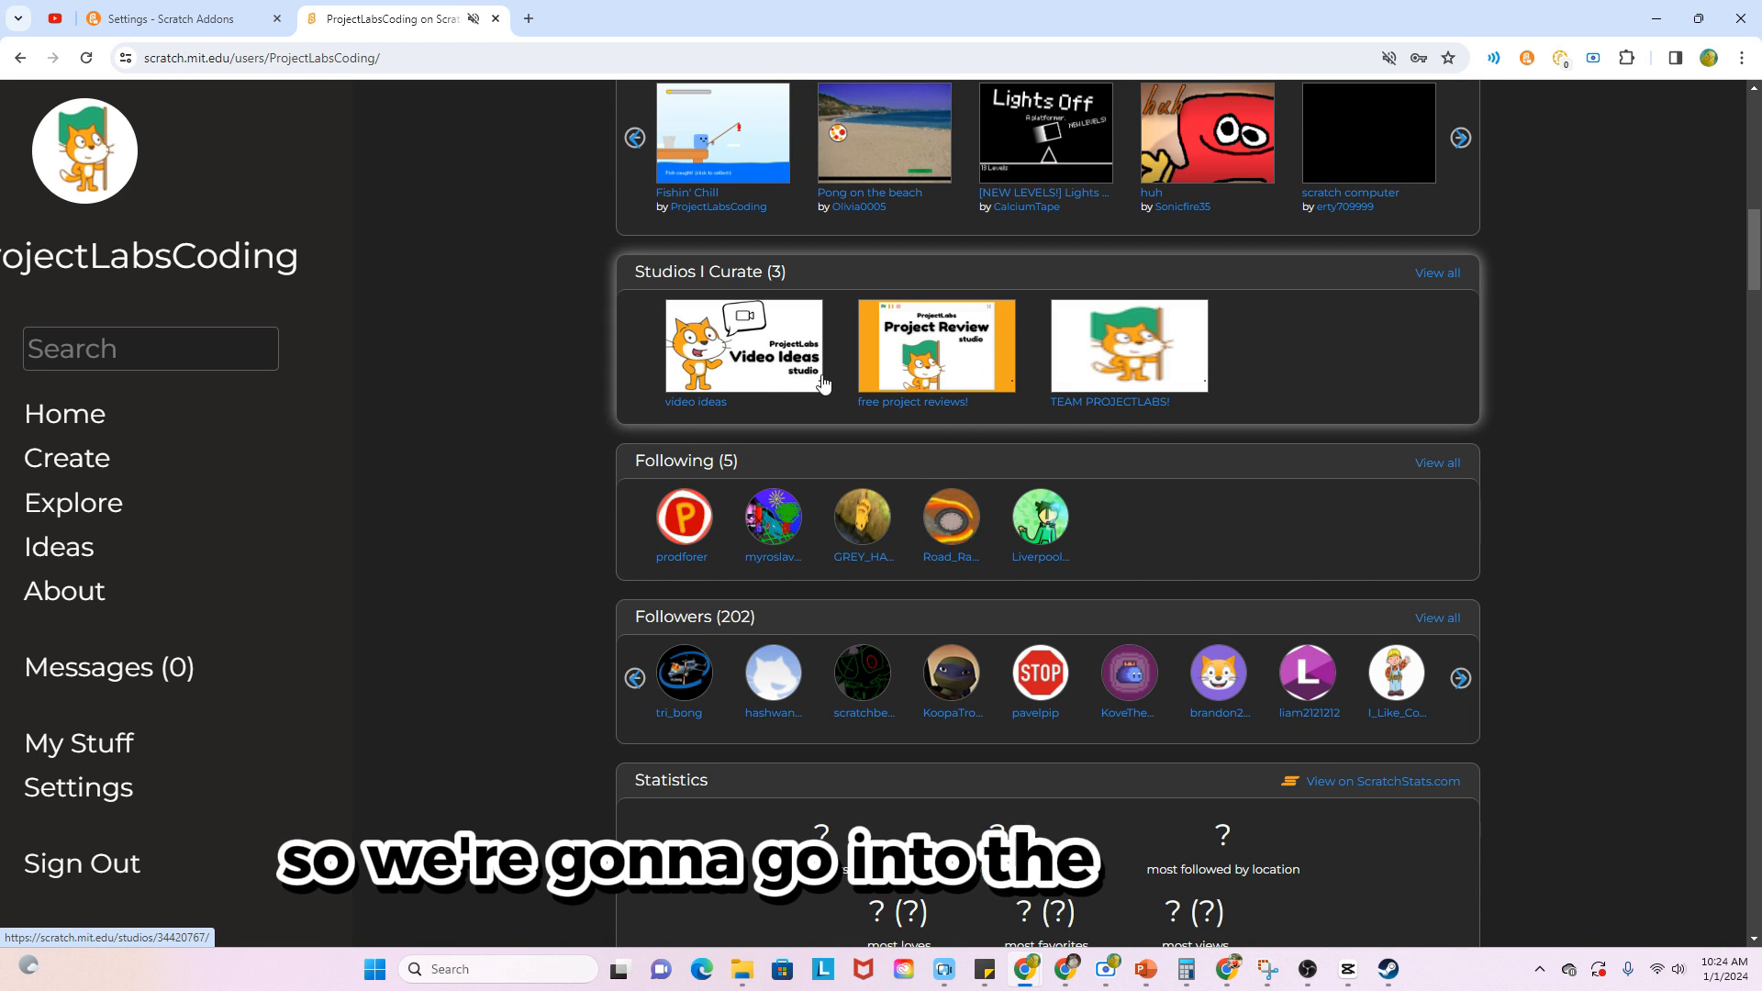
Visit the video ideas studio's Activity and Curators tabs, then open the fireworks project
click(744, 346)
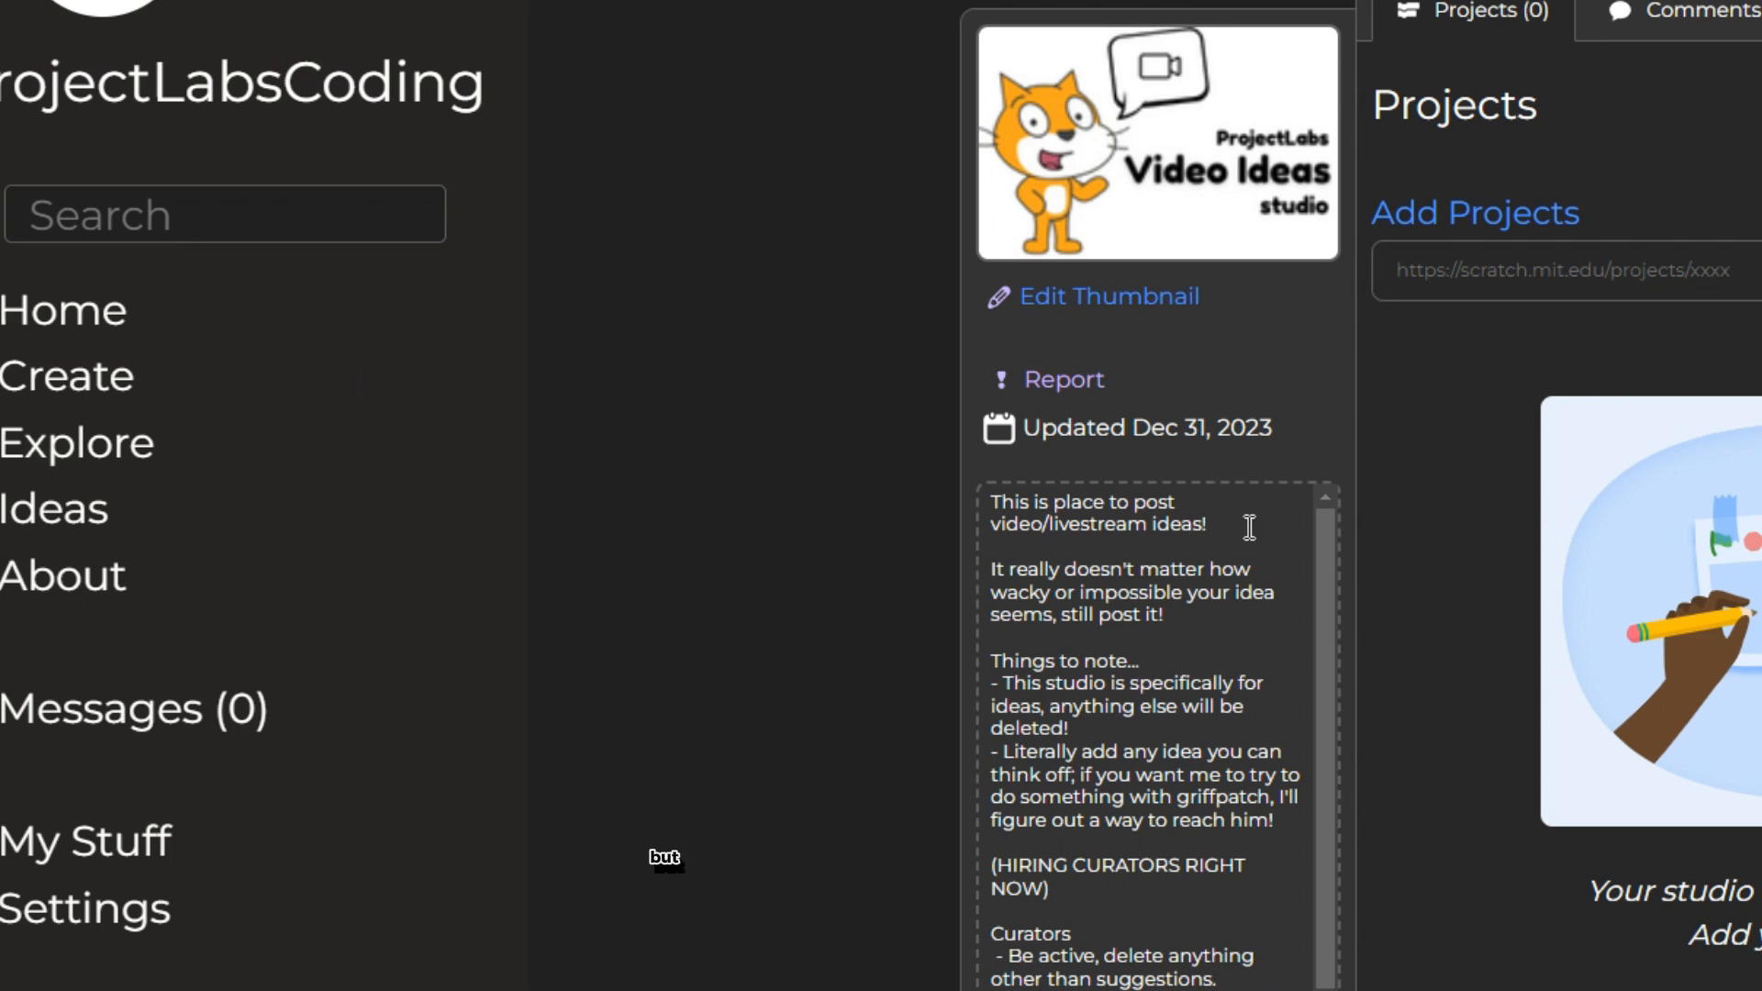
click(1347, 199)
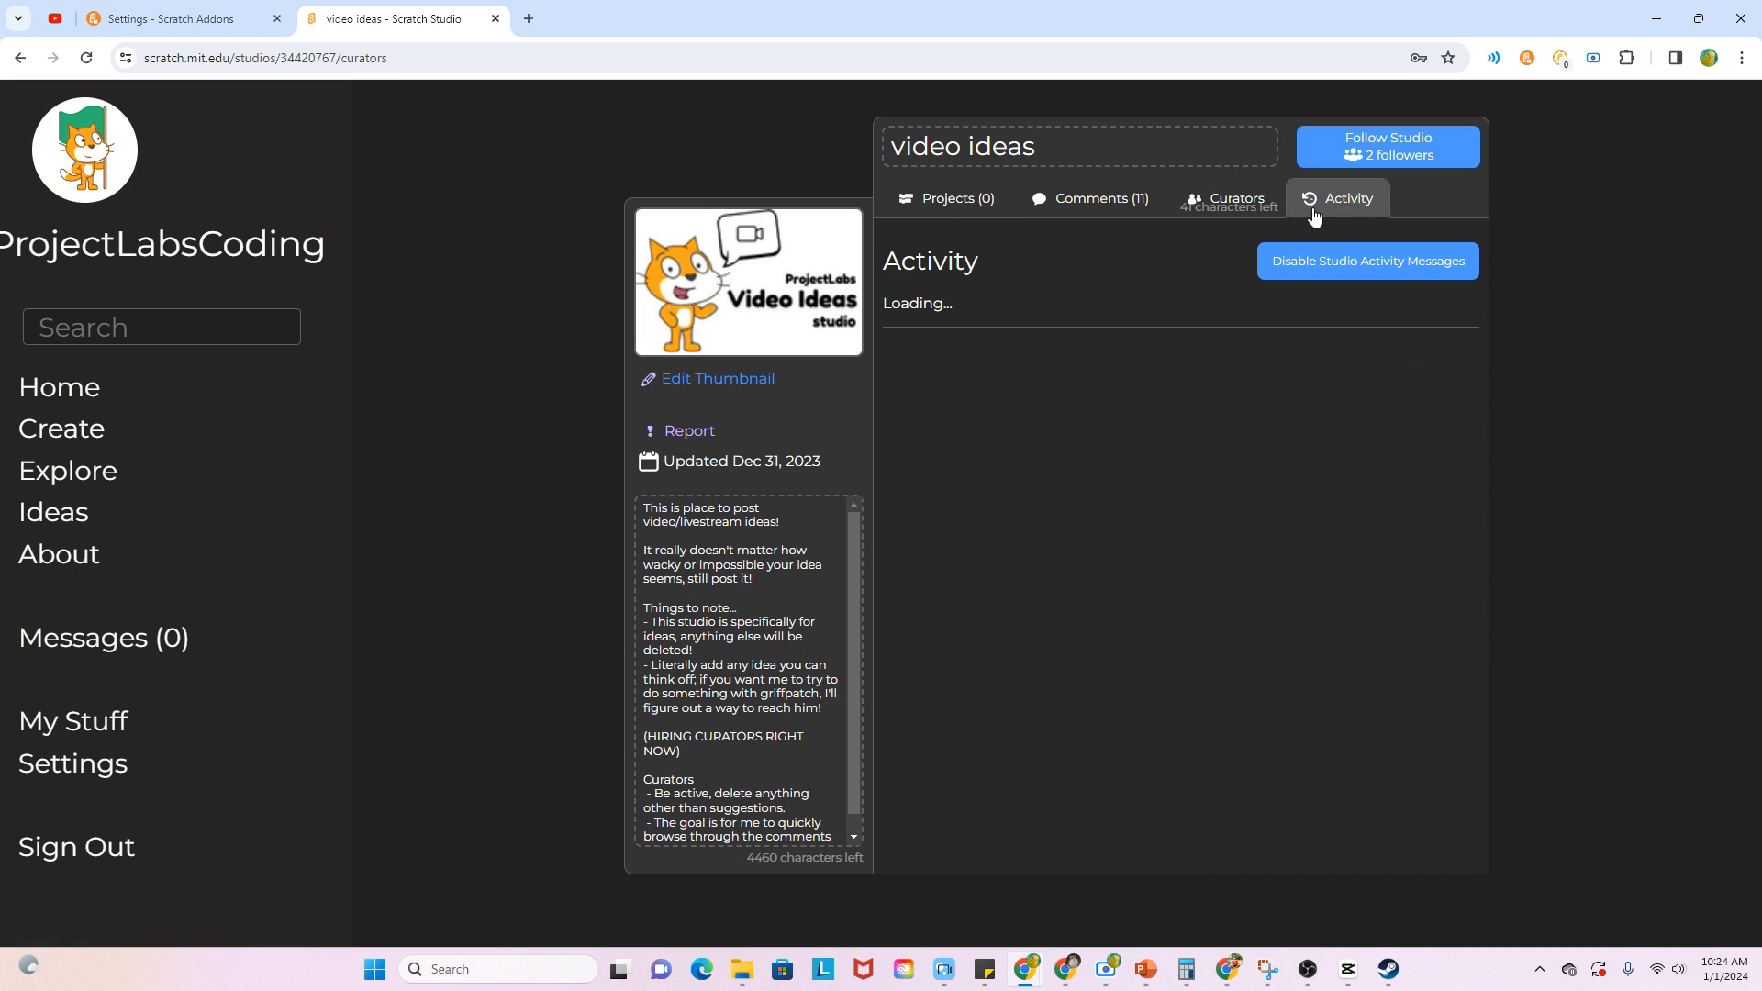
click(947, 199)
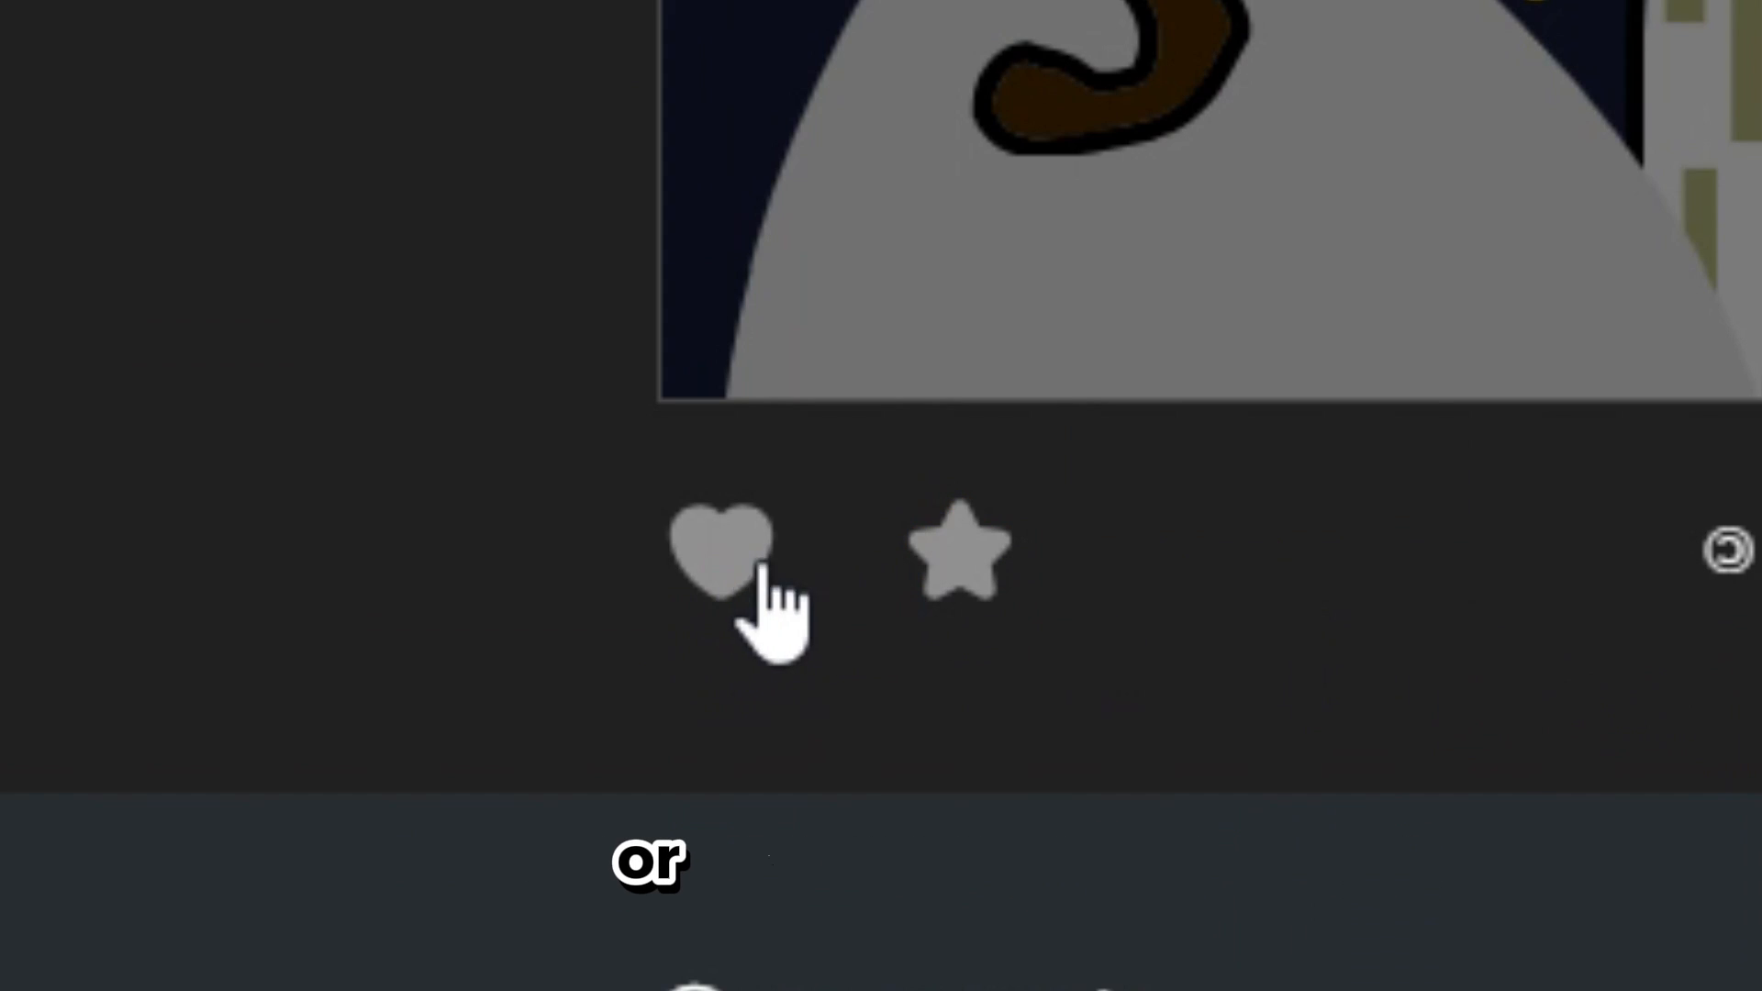
mouse_move(888, 585)
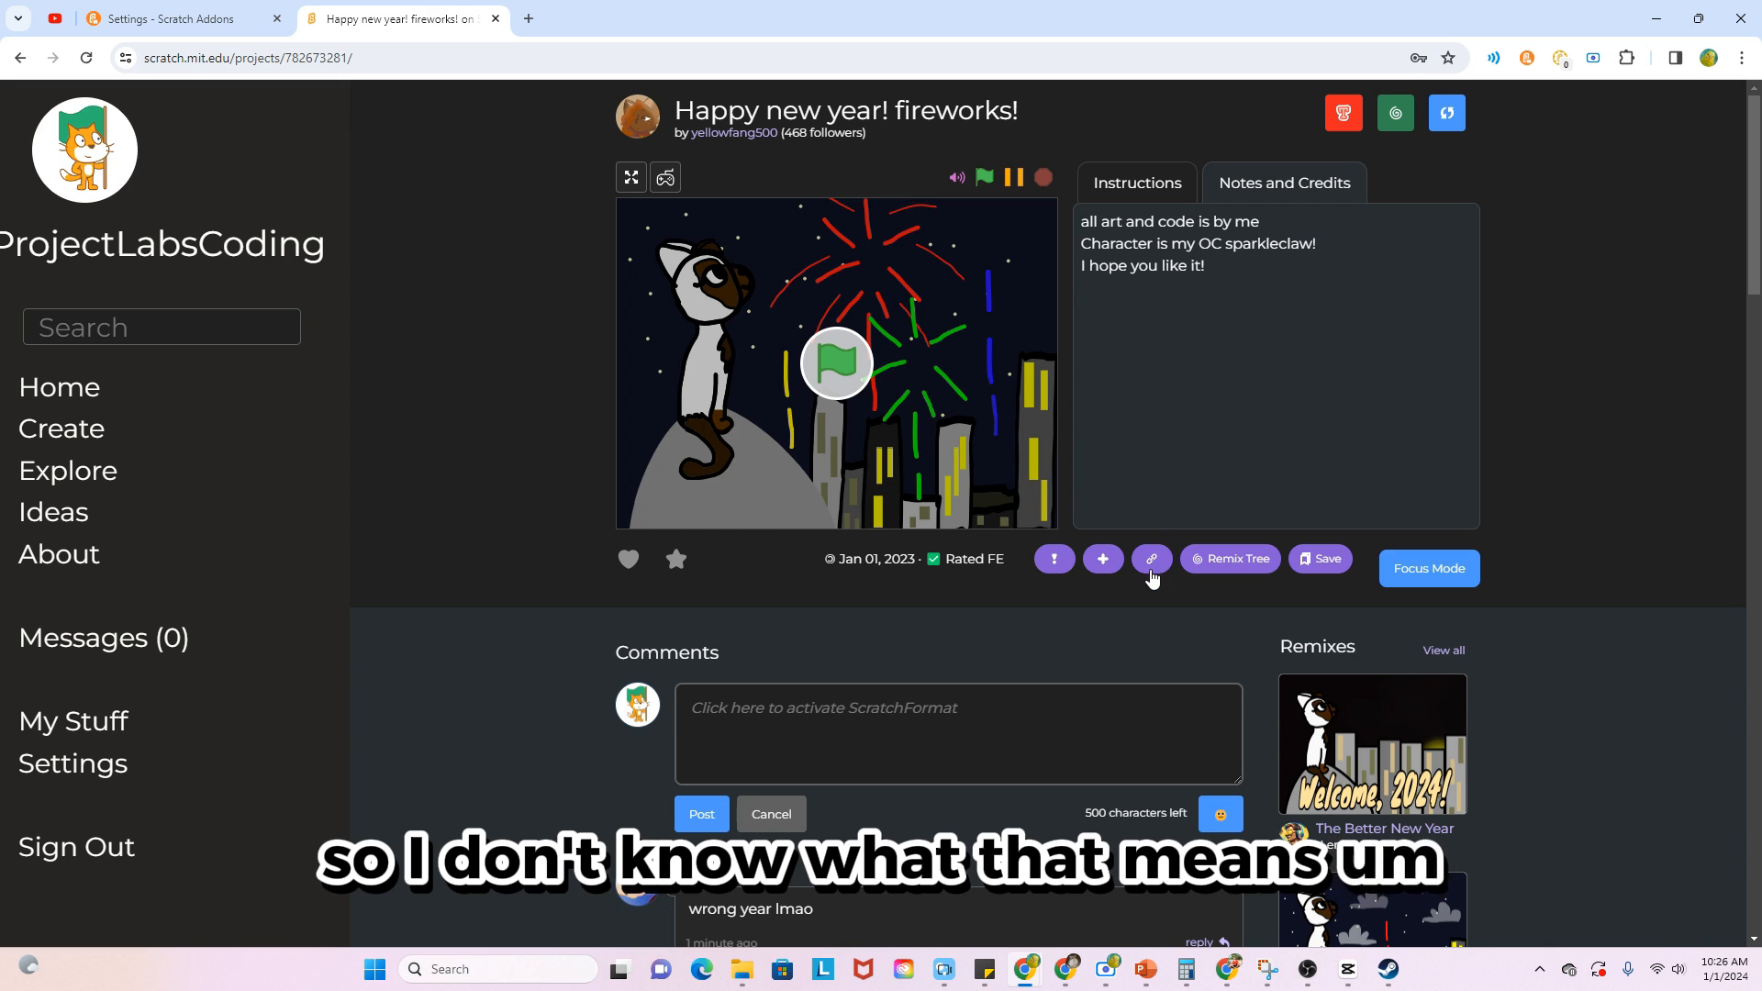
Copy the Happy new year! project link and scroll down to its comments
click(1228, 558)
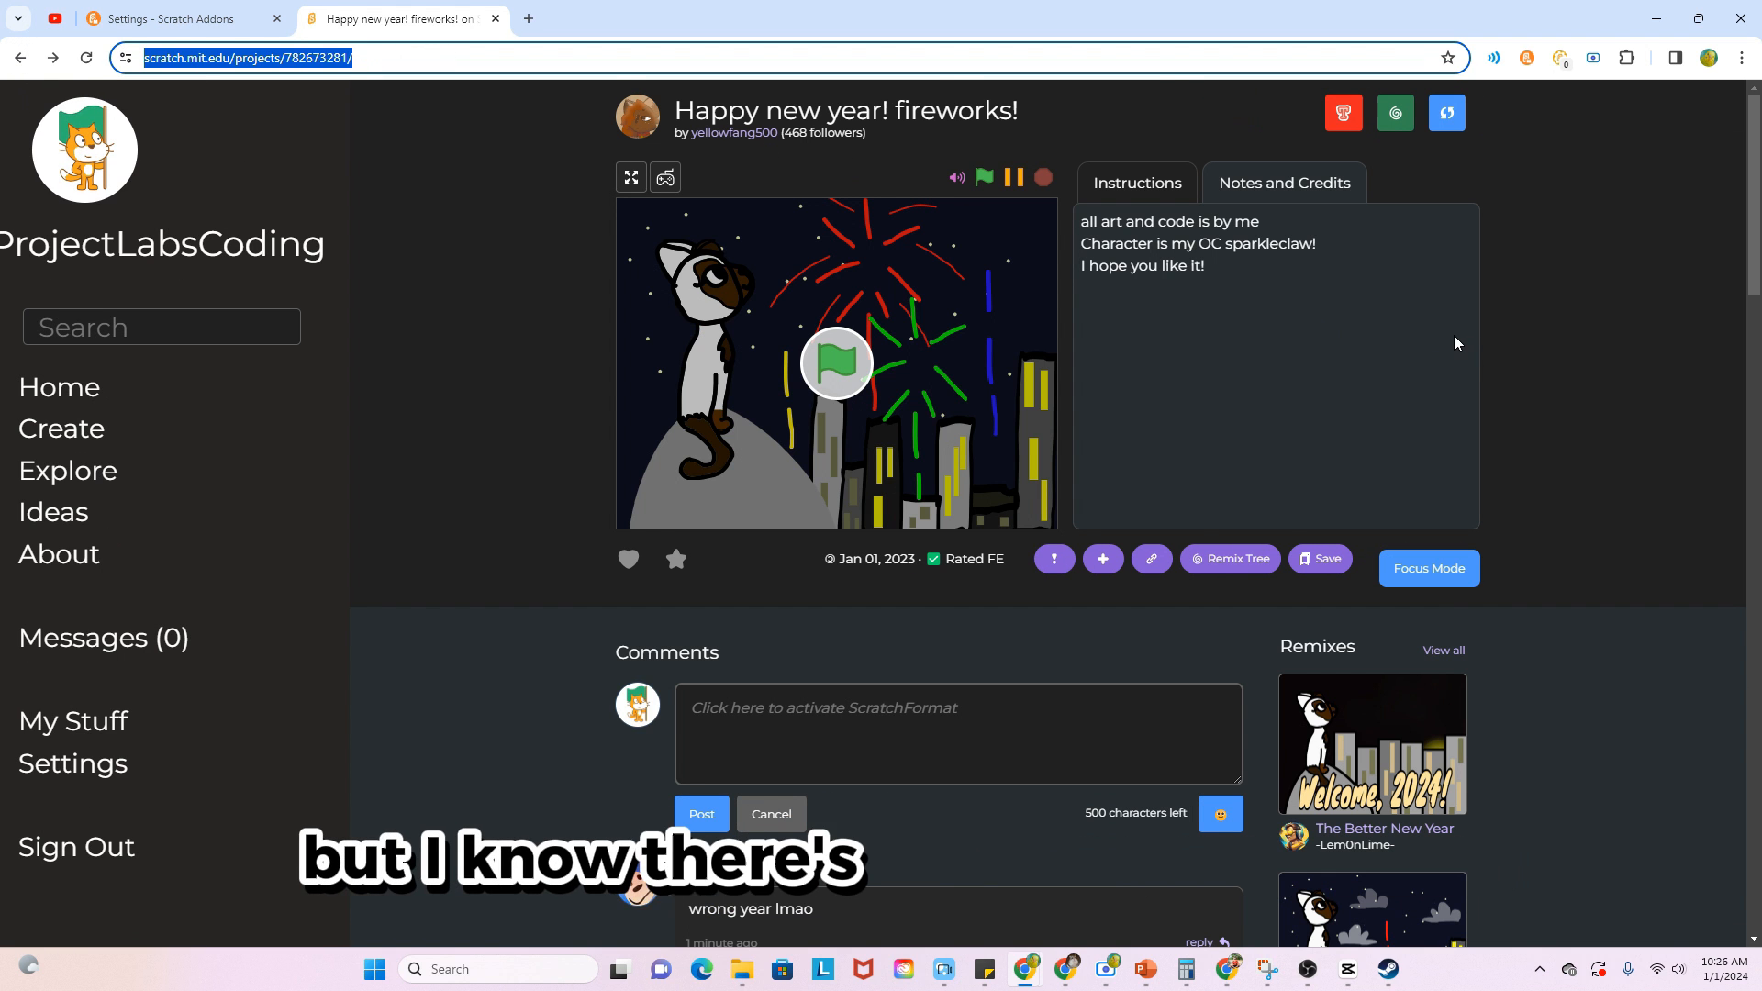
scroll(down, 3)
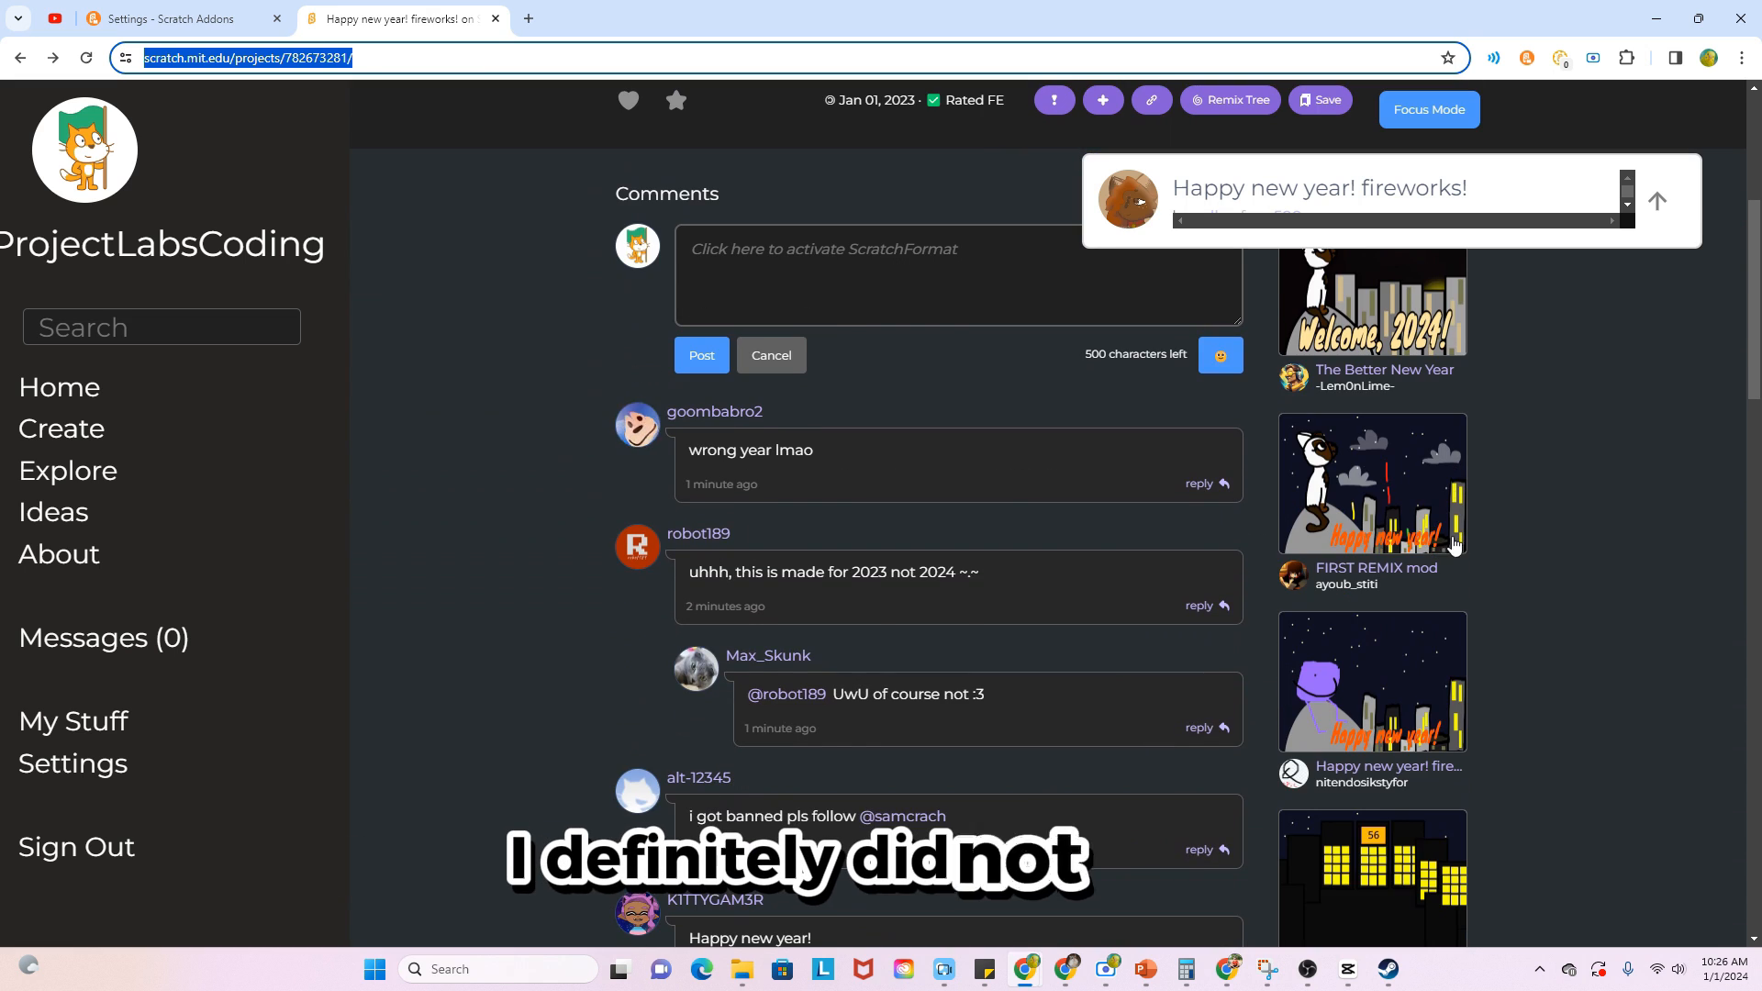